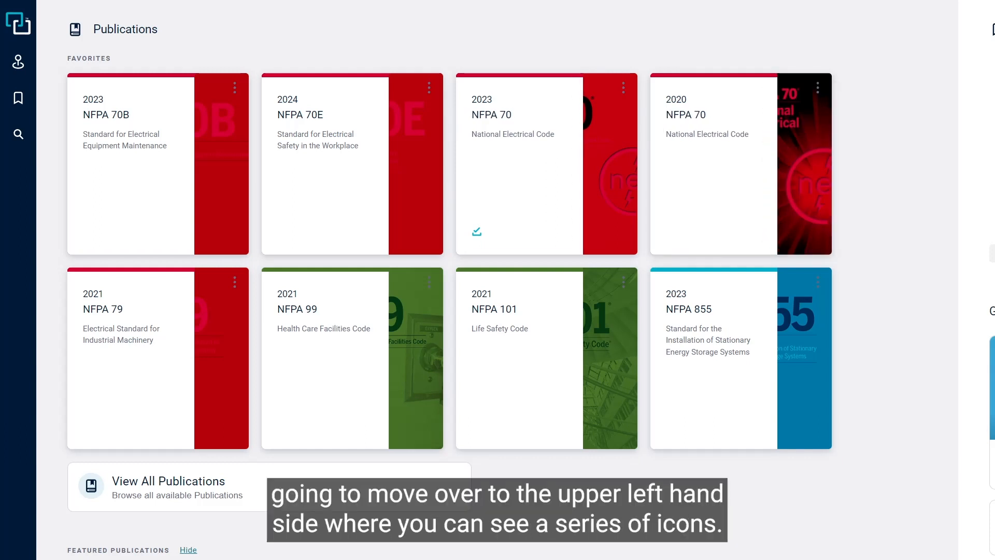
pyautogui.moveTo(18, 24)
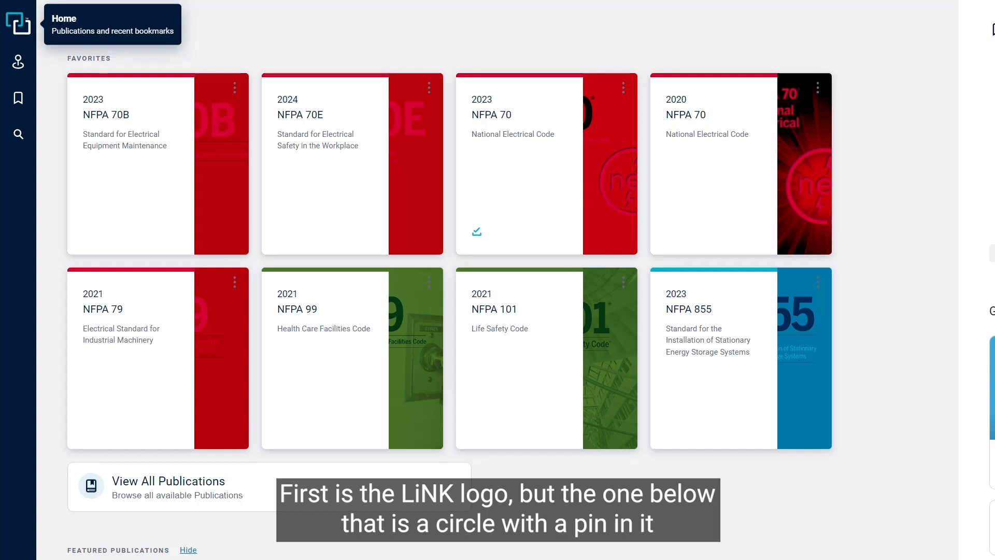
pyautogui.moveTo(17, 62)
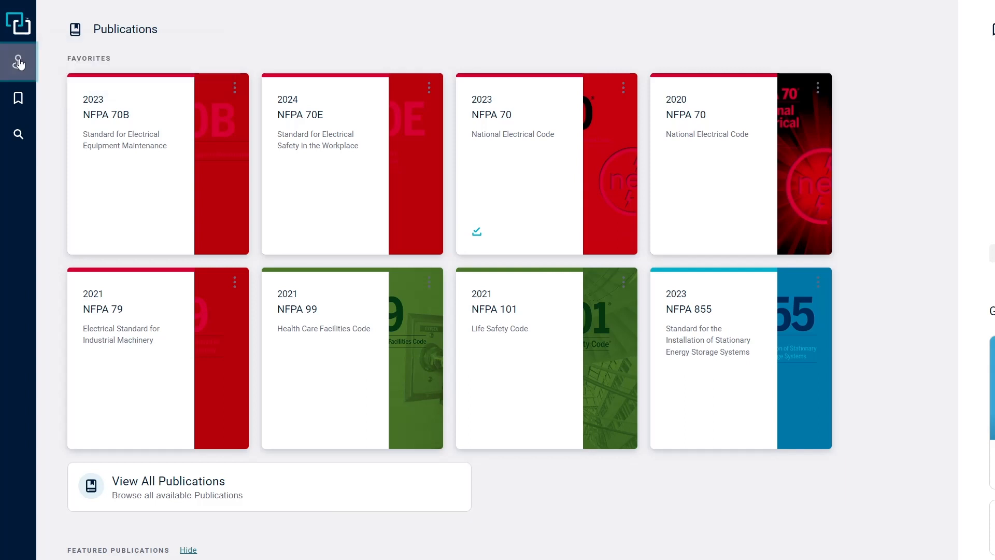
# Open the NFPA DiRECT situation finder and filter situations by Residential occupancy.
pyautogui.click(19, 63)
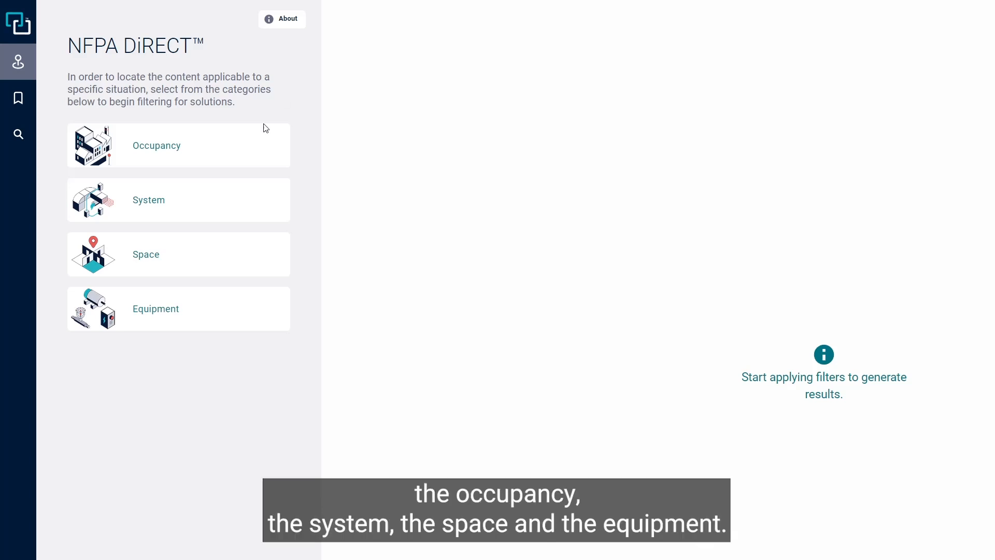
pyautogui.moveTo(242, 211)
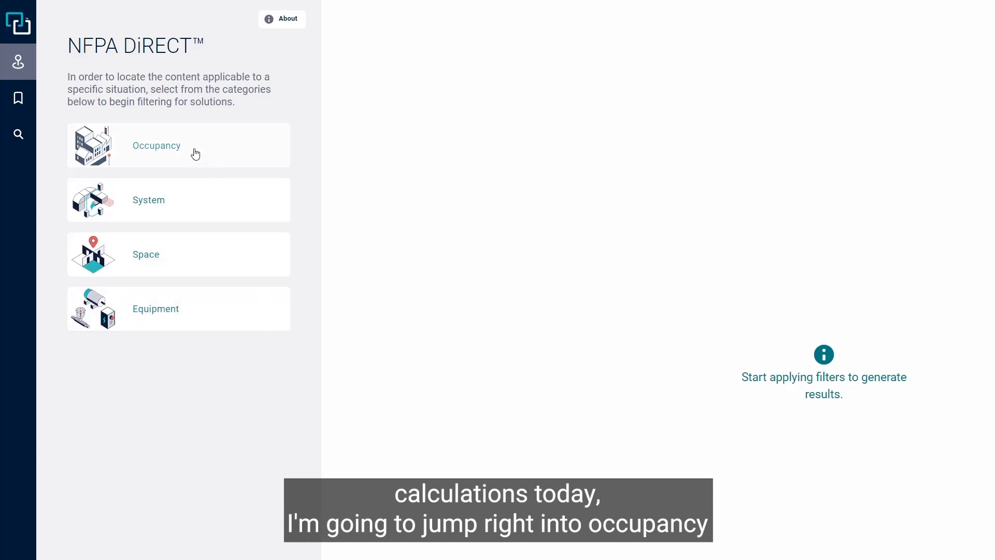
pyautogui.click(179, 145)
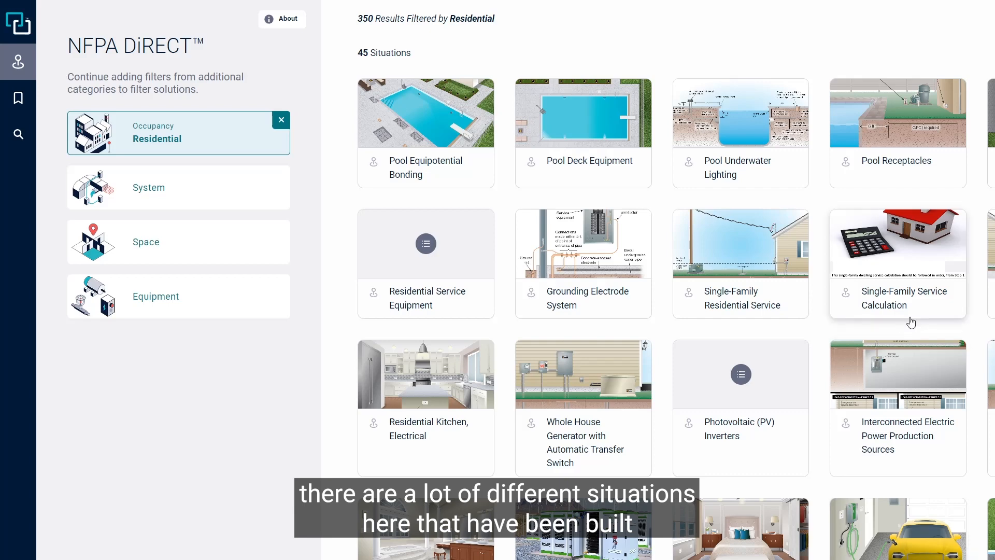
pyautogui.moveTo(942, 327)
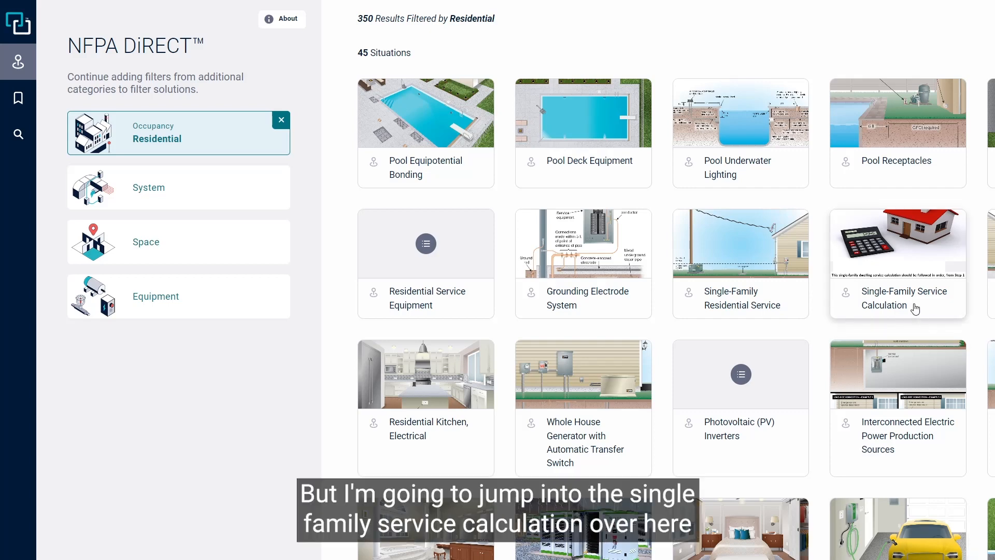
pyautogui.moveTo(910, 303)
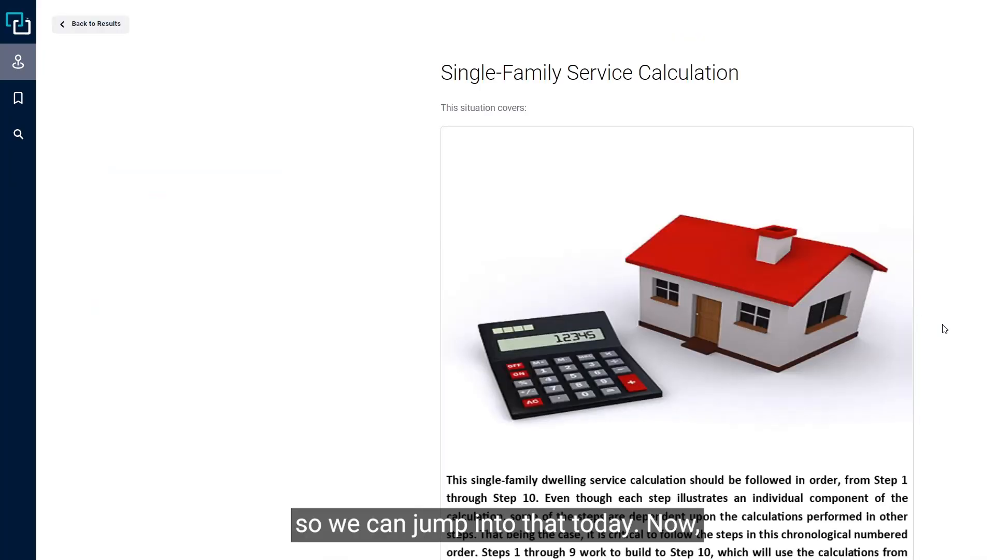
# Scroll down the situation overview and open Step 1 of 10, General Lighting Load.
pyautogui.scroll(-3)
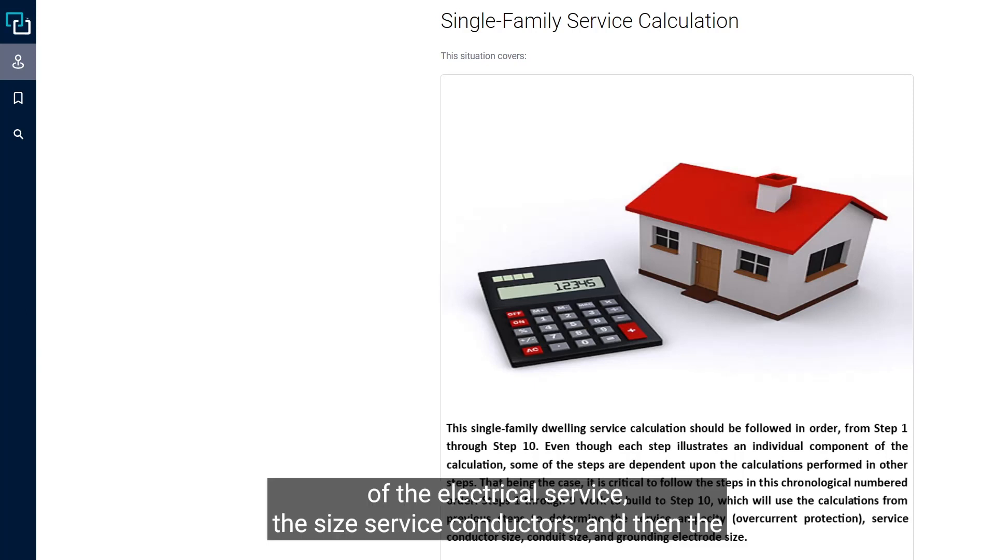
pyautogui.scroll(-3)
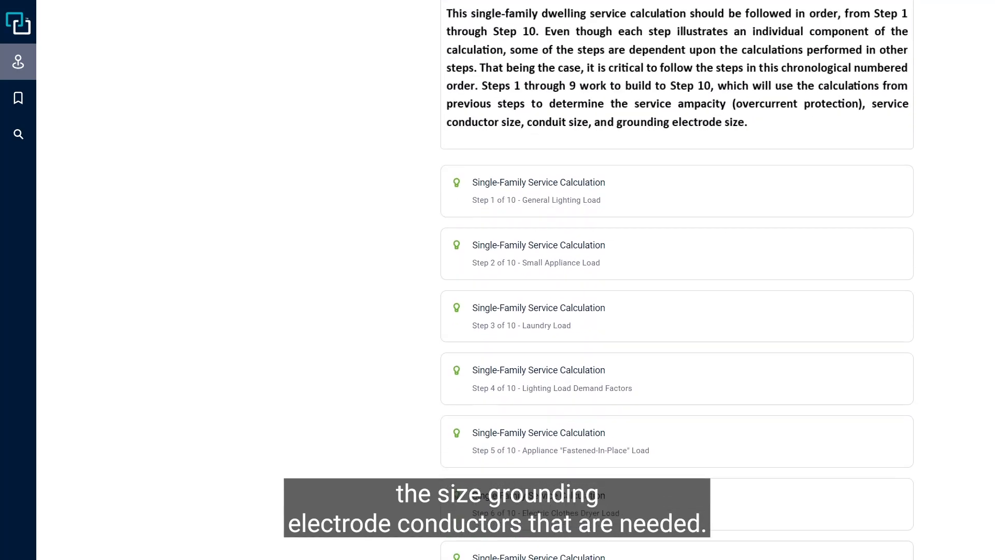
pyautogui.scroll(-3)
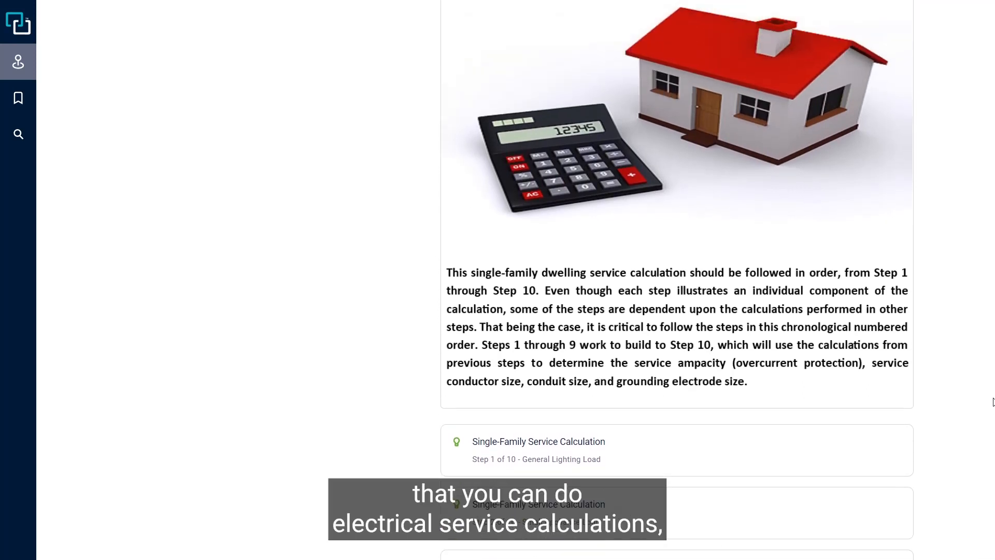
pyautogui.scroll(-3)
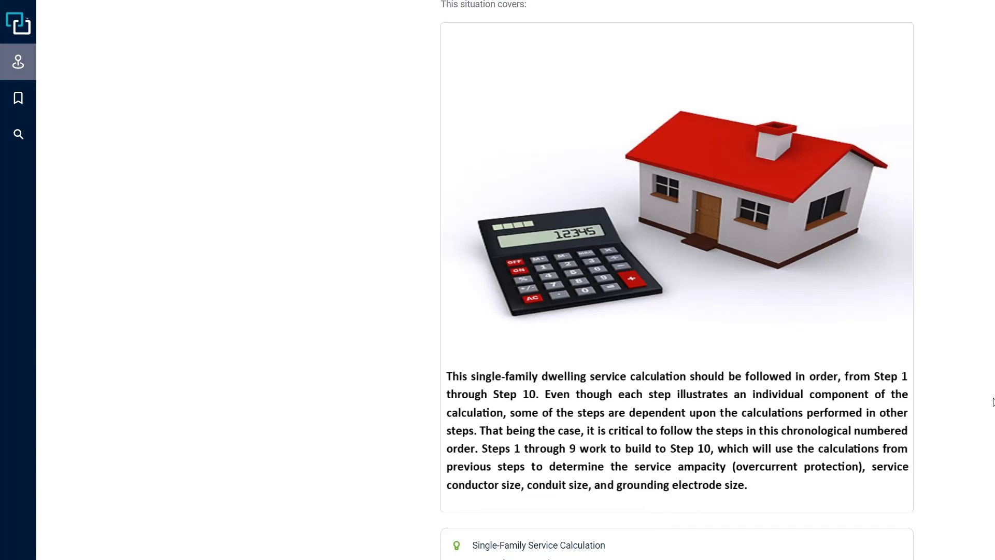
pyautogui.scroll(-3)
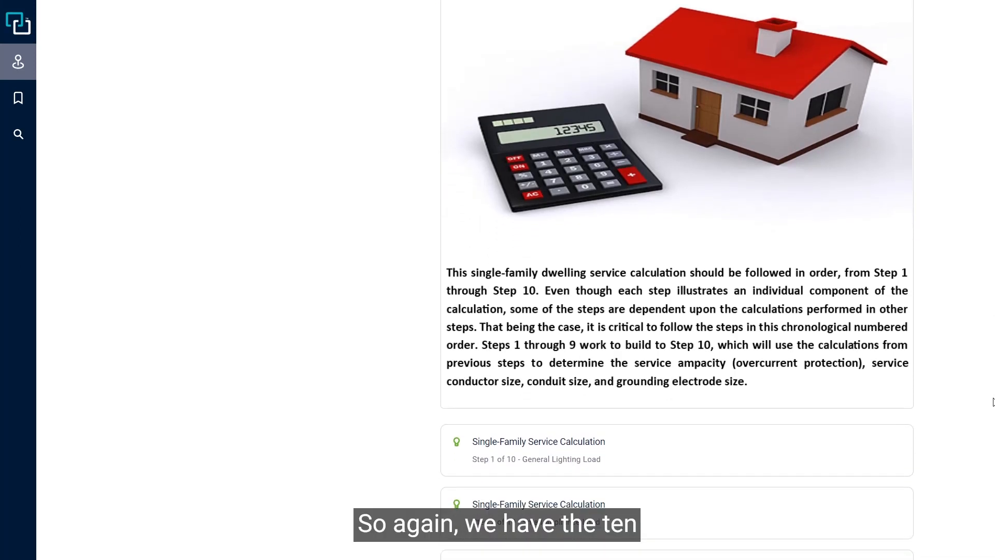
pyautogui.scroll(-3)
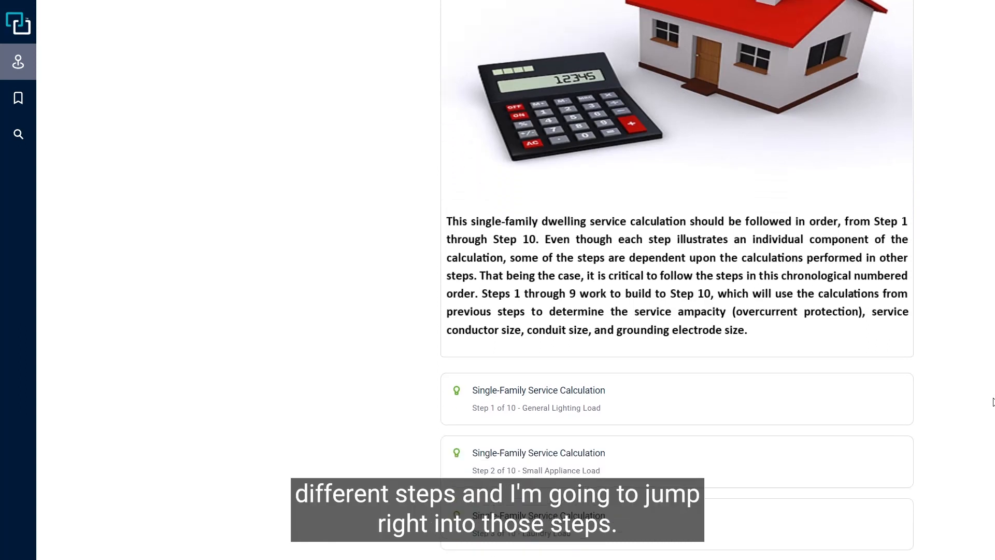
pyautogui.scroll(-3)
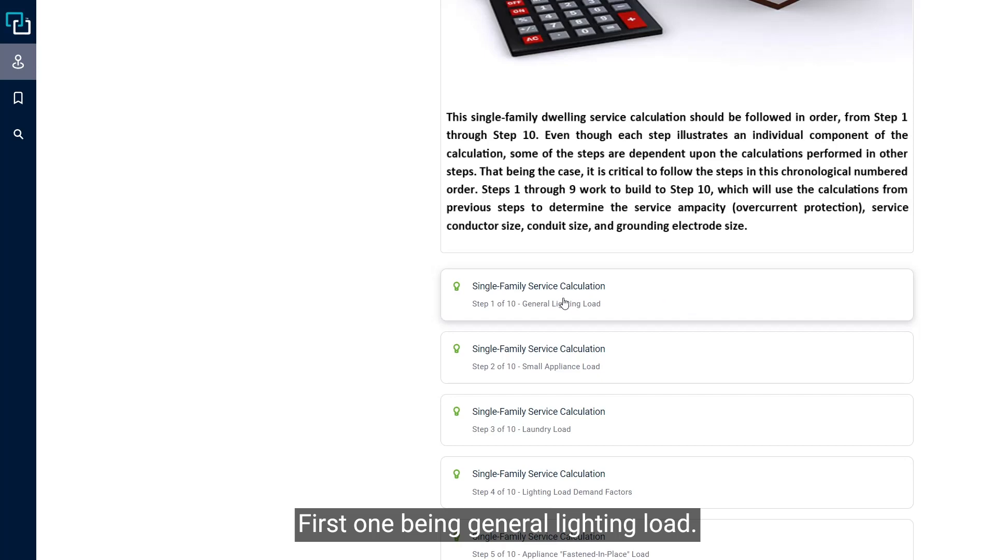
pyautogui.click(538, 293)
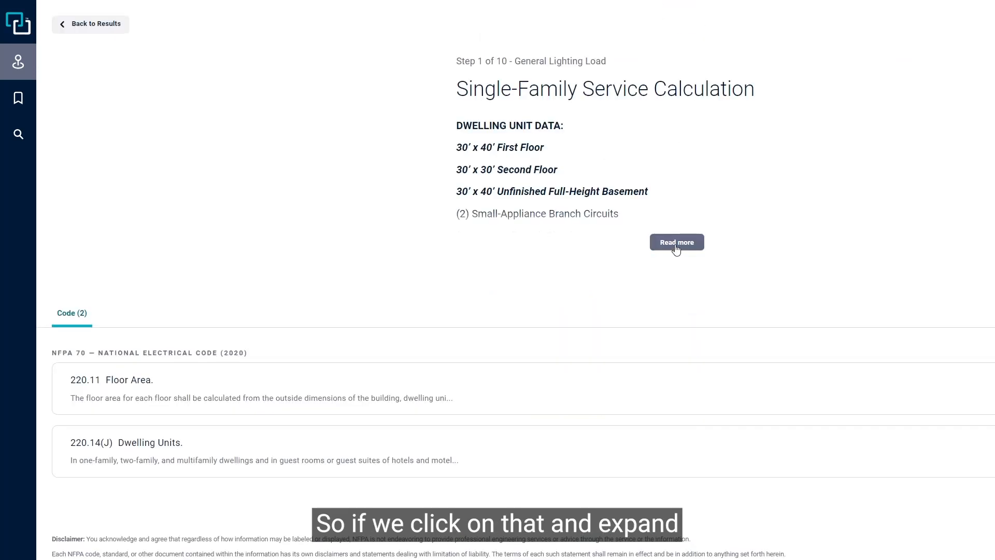
# Expand Step 1 via Read more to show the full dwelling unit data and commentary.
pyautogui.click(676, 241)
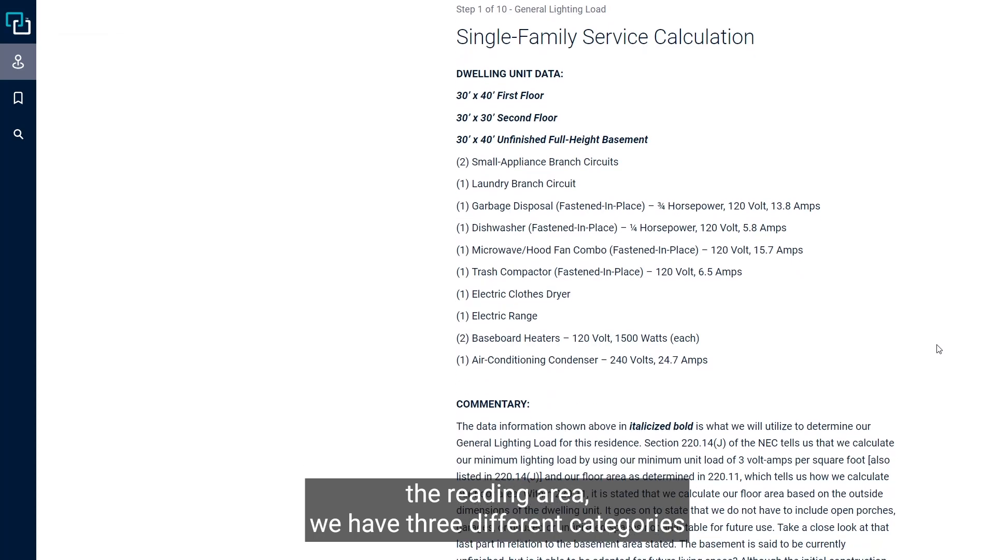
pyautogui.moveTo(911, 365)
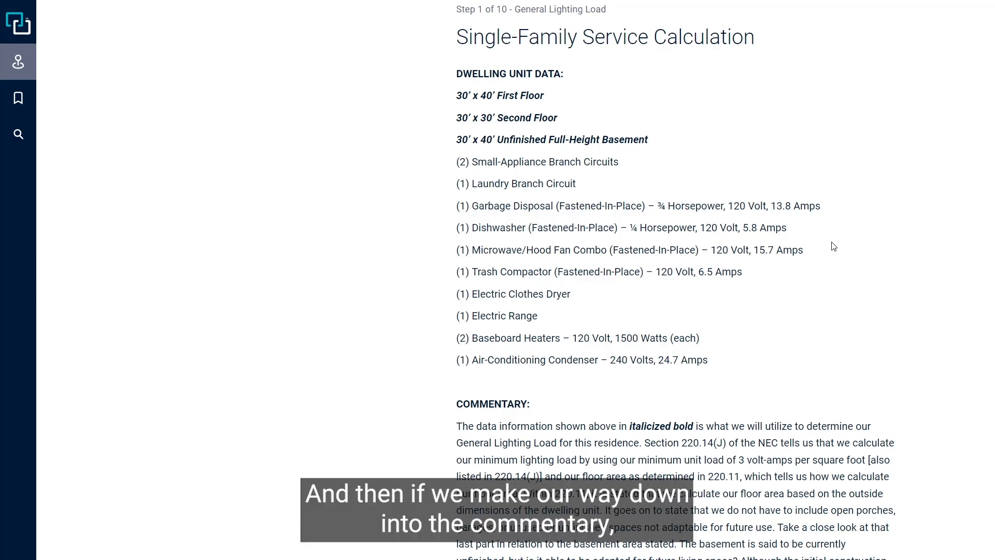
# Scroll through Step 1's commentary and the 9900 VA lighting load calculation.
pyautogui.scroll(-3)
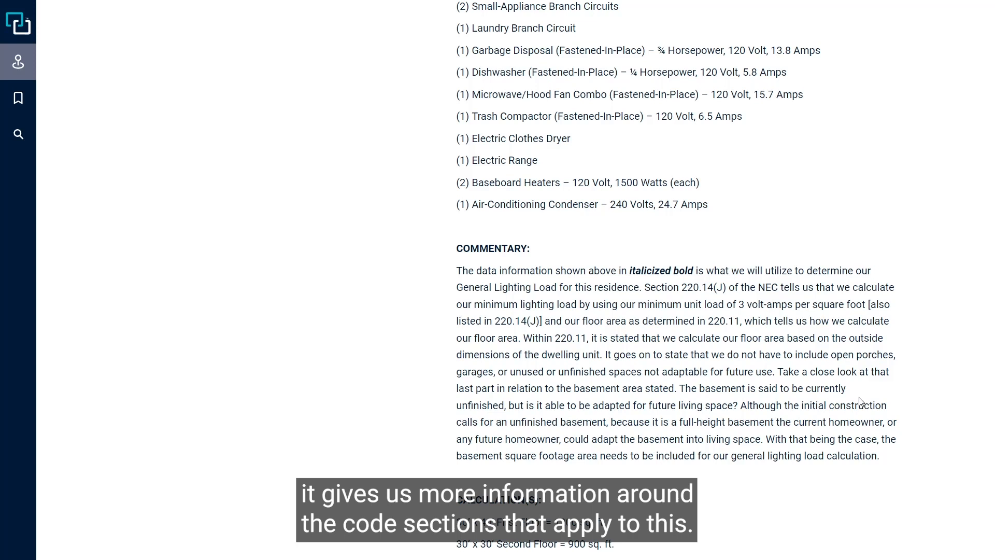
pyautogui.scroll(-3)
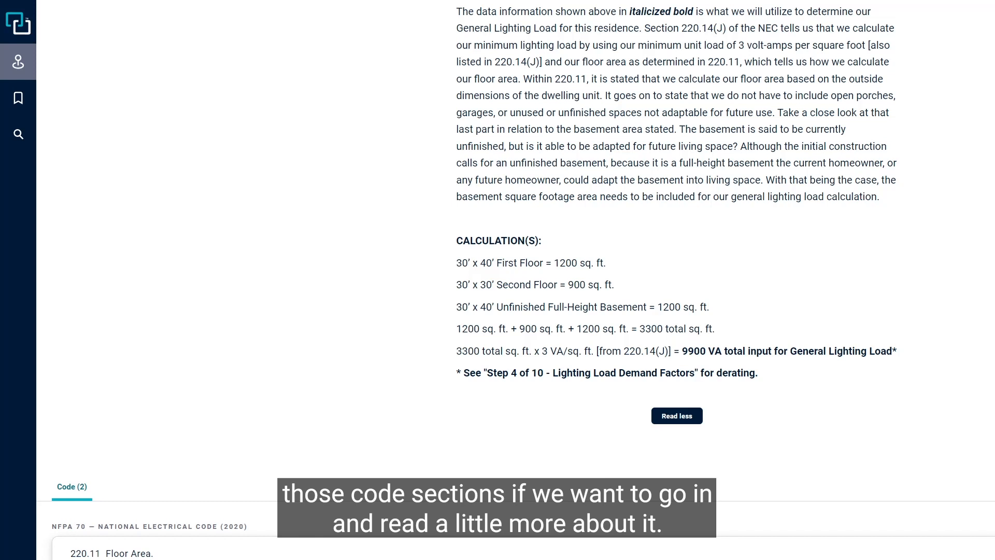
pyautogui.scroll(3)
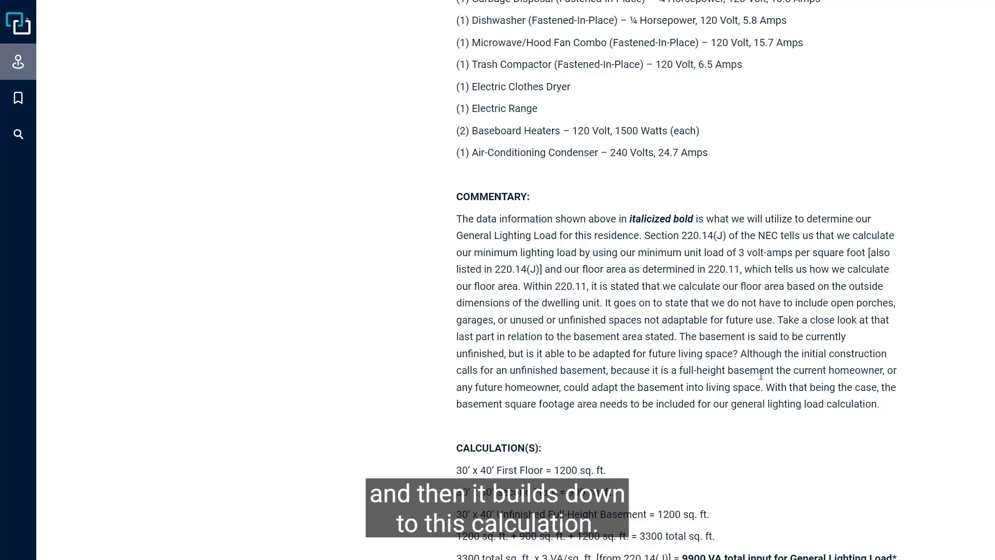
pyautogui.scroll(-3)
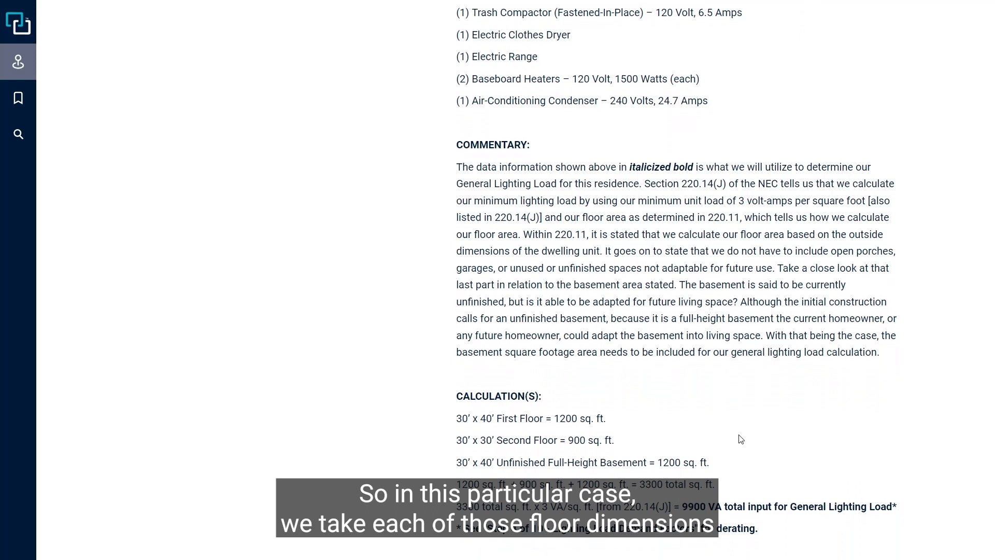
pyautogui.scroll(-3)
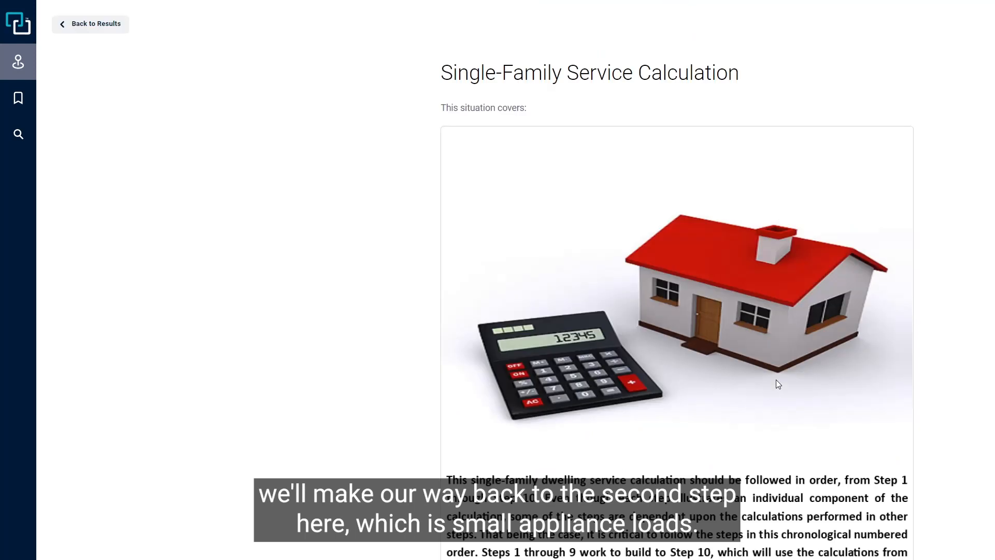
pyautogui.scroll(-3)
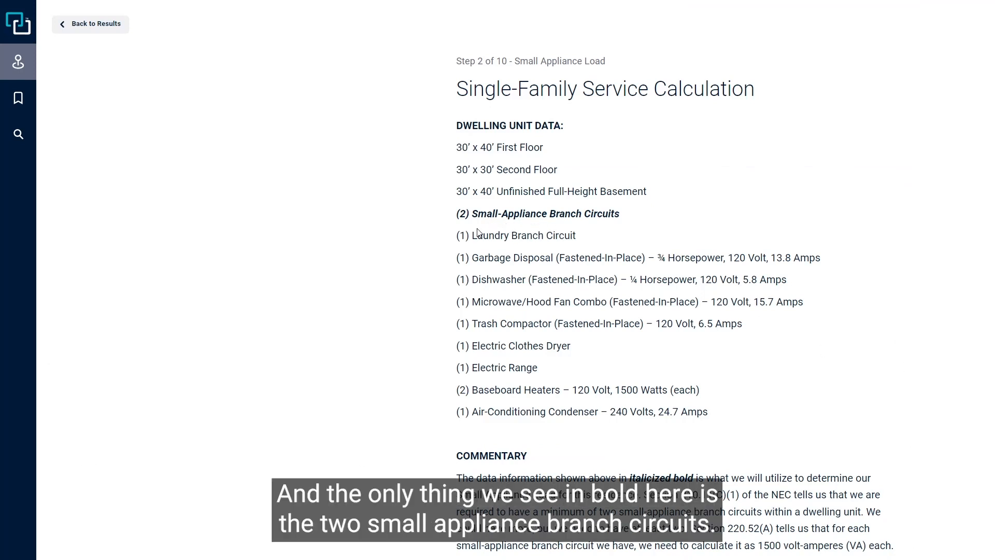
pyautogui.moveTo(703, 304)
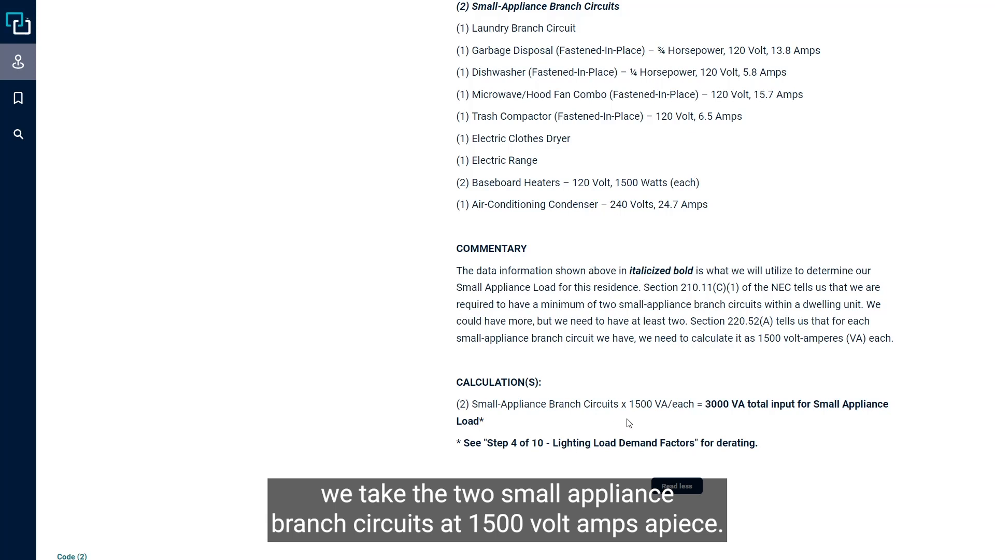
pyautogui.moveTo(632, 423)
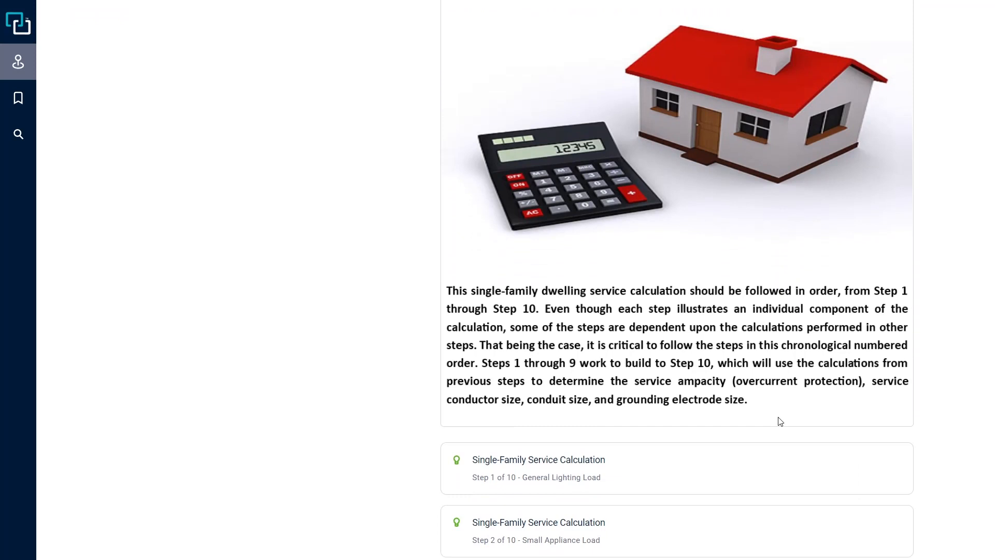
pyautogui.scroll(-3)
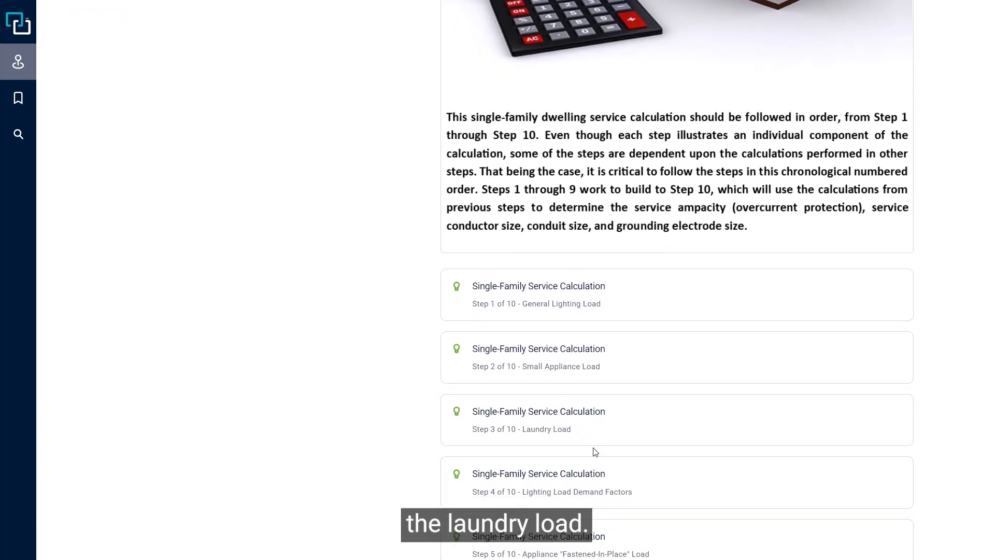
pyautogui.click(538, 420)
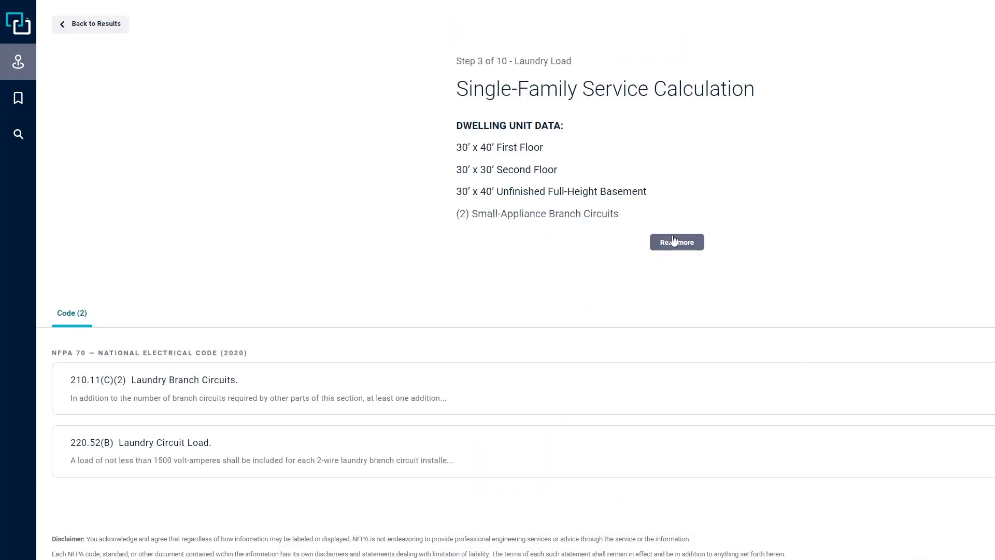
pyautogui.click(676, 242)
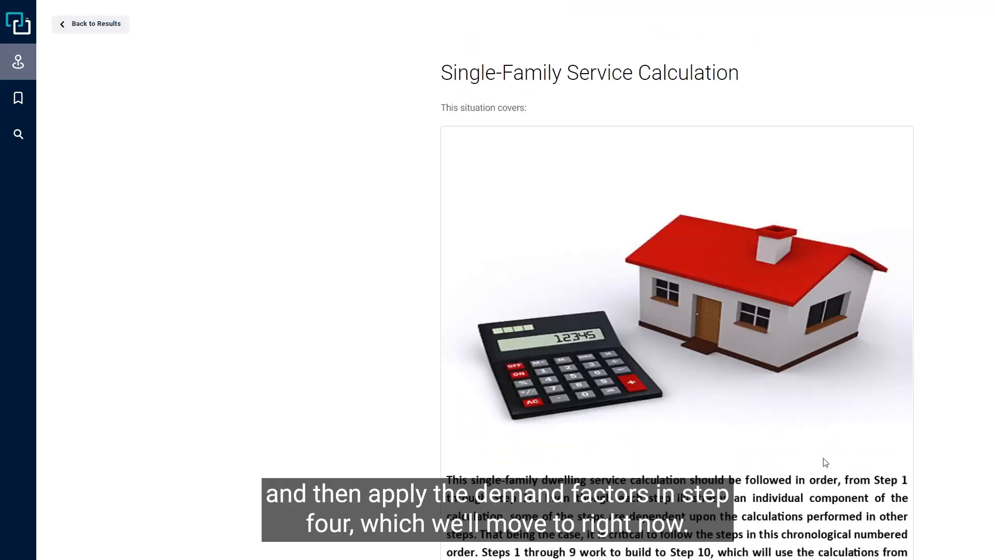
pyautogui.scroll(-3)
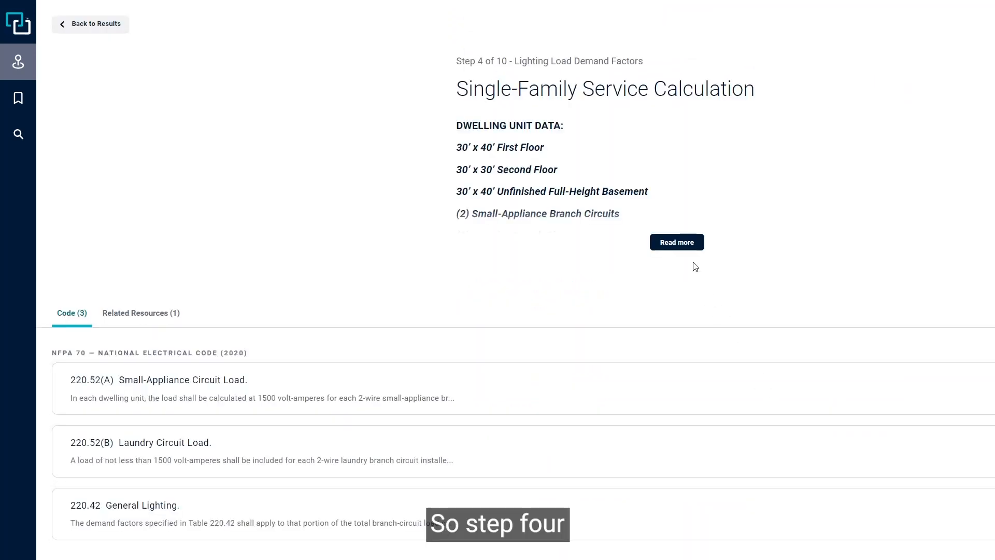
# Expand Step 4 and scroll to Table 220.42 and the 3990 VA demand-factor calculation.
pyautogui.click(676, 241)
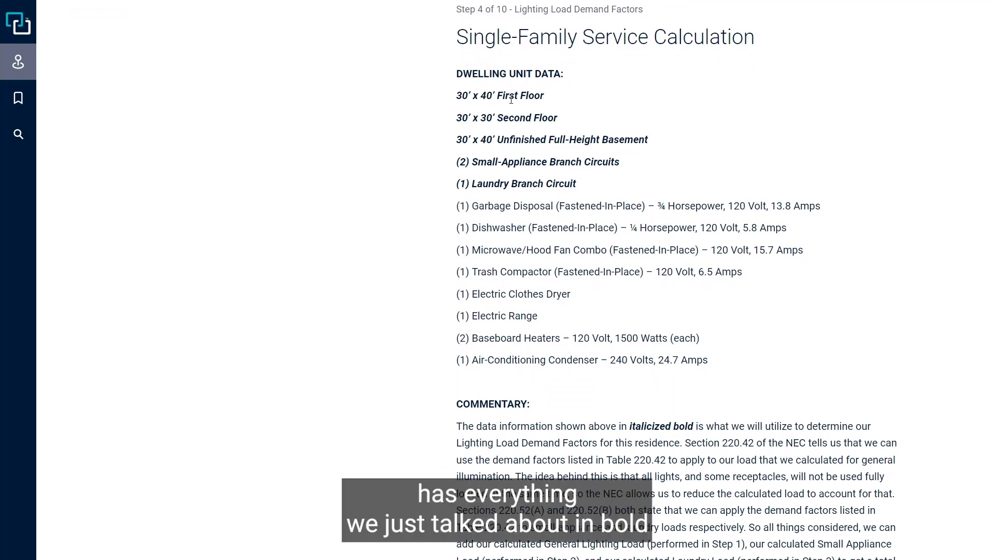
pyautogui.scroll(-3)
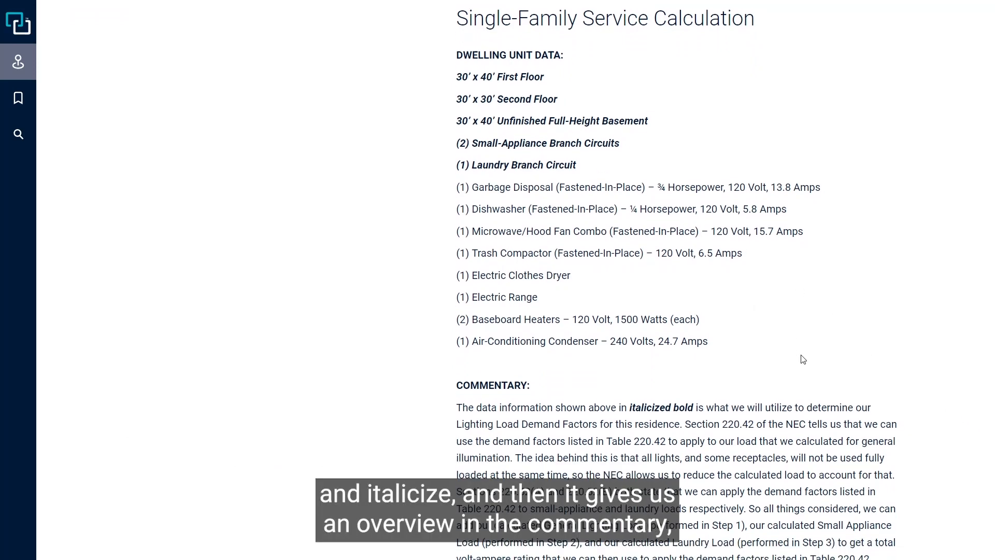
pyautogui.scroll(-3)
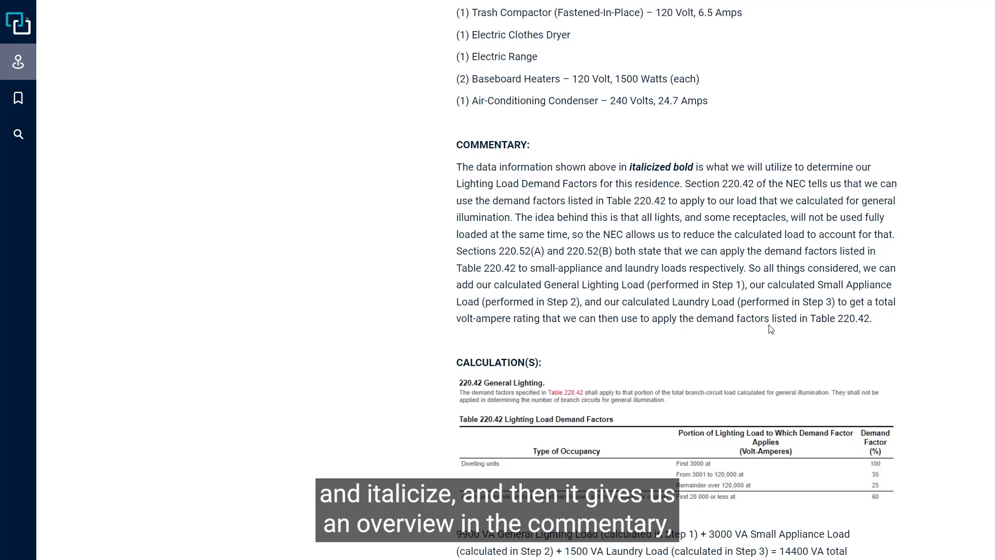
pyautogui.scroll(-3)
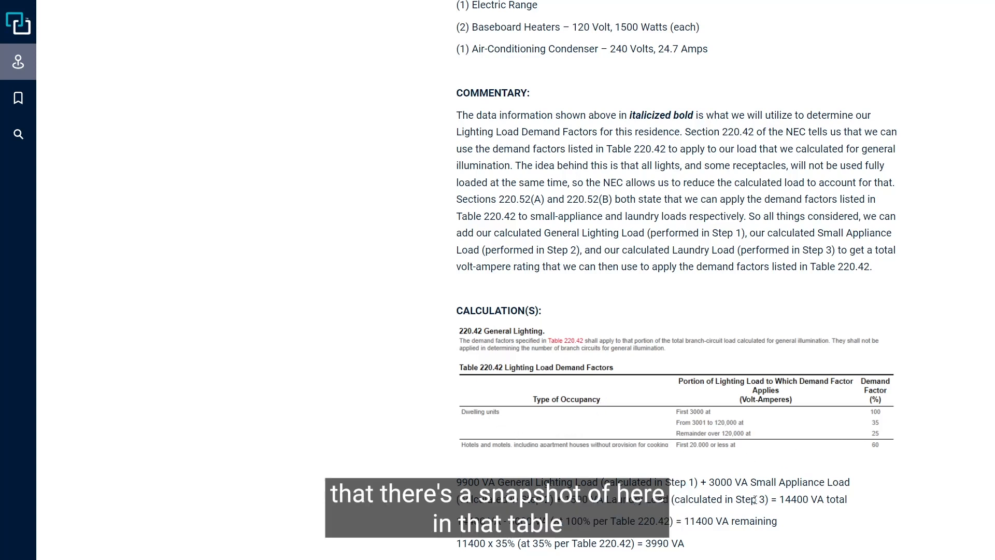
pyautogui.moveTo(767, 516)
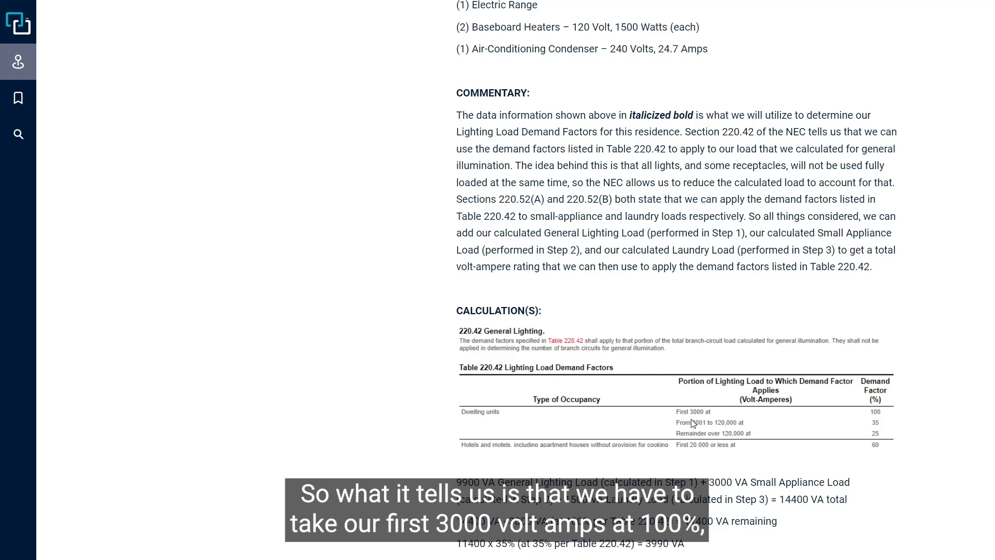
pyautogui.moveTo(858, 418)
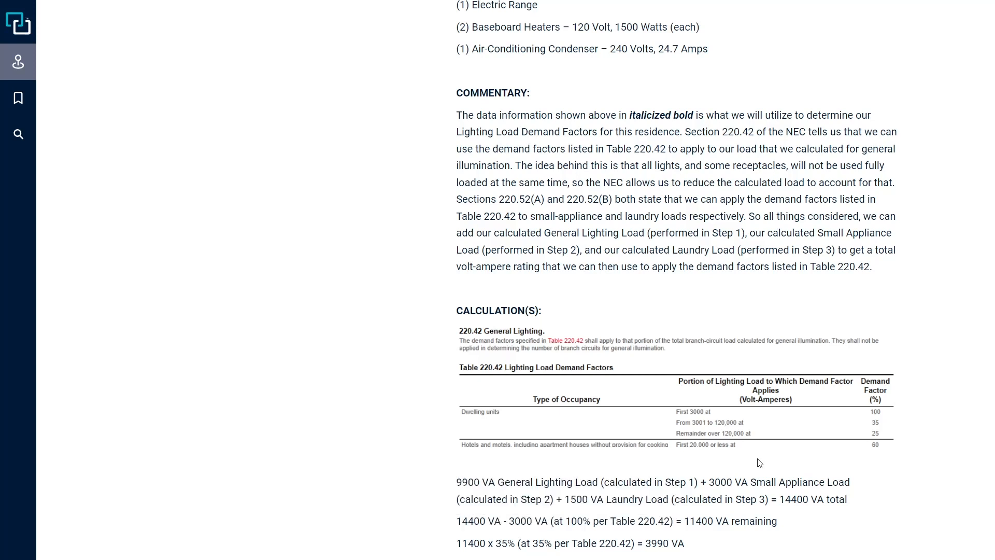
# Scroll down to Step 4's result: 3000 VA plus 3990 VA giving a 6990 VA lighting load.
pyautogui.scroll(-3)
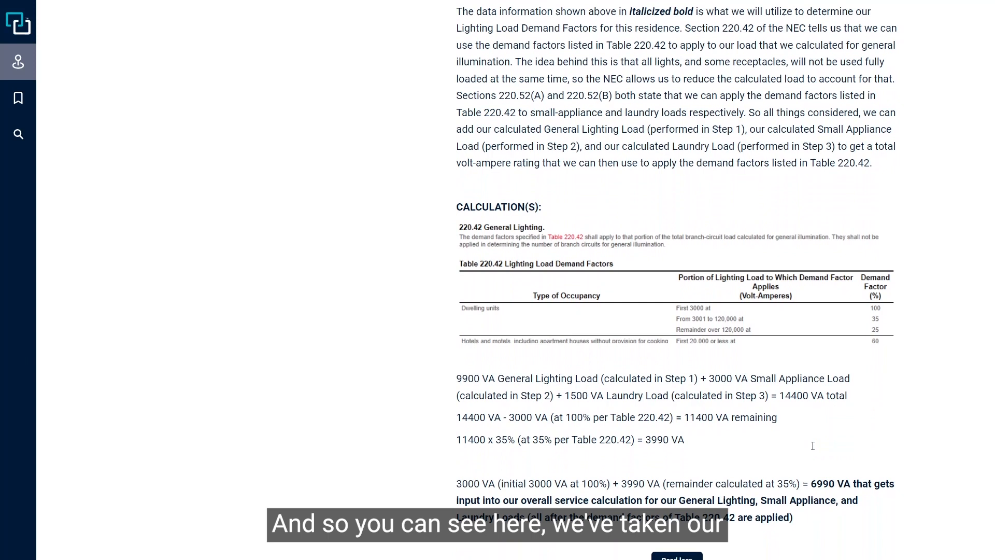
pyautogui.scroll(-3)
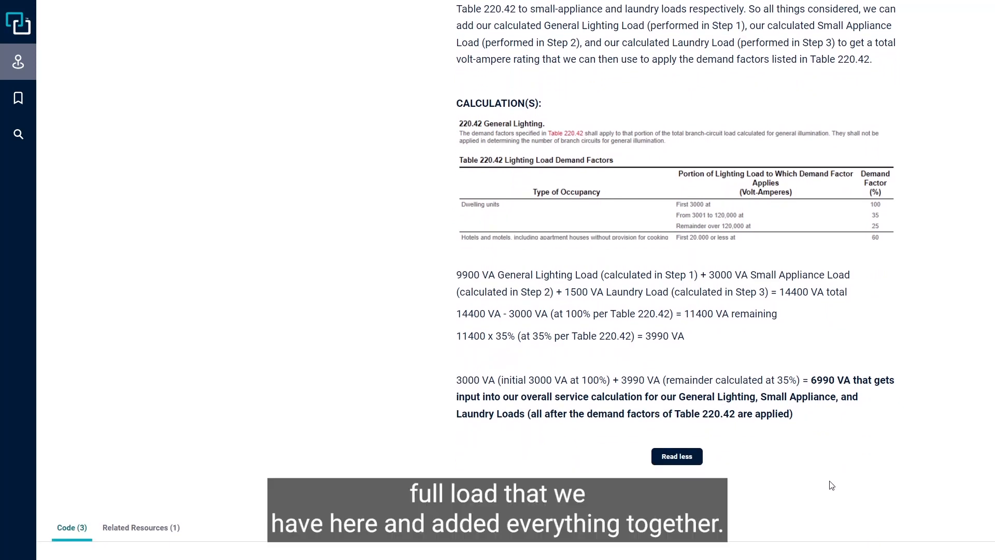
pyautogui.moveTo(818, 357)
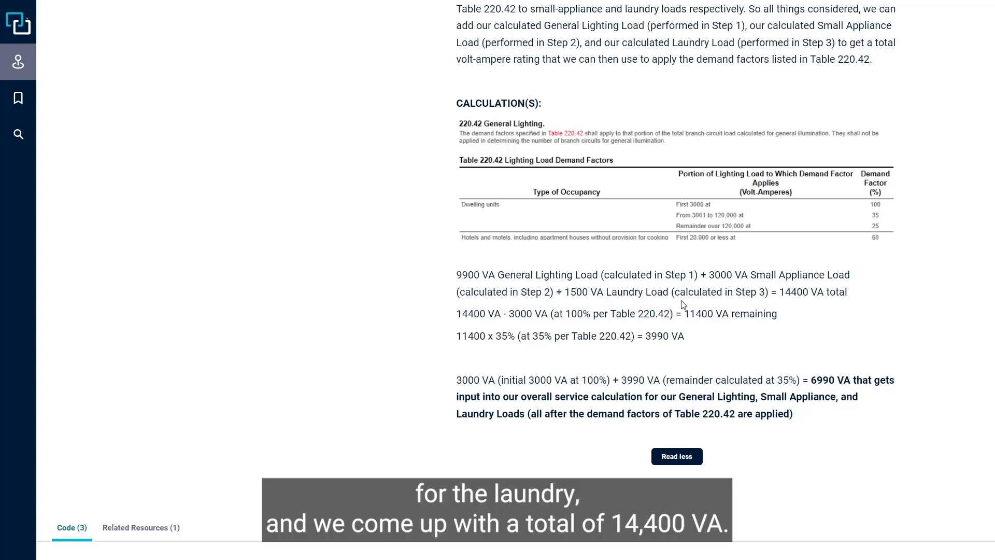
pyautogui.moveTo(781, 292)
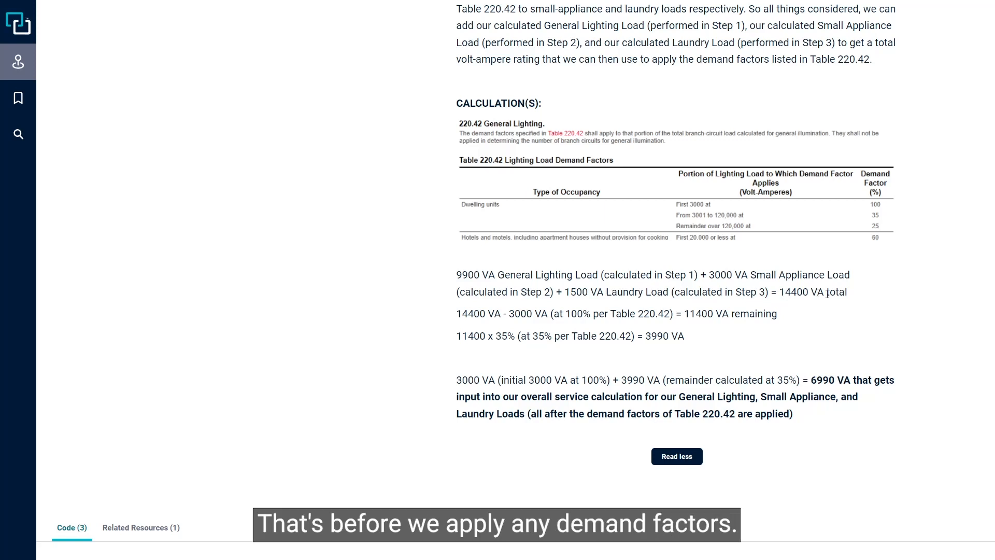
pyautogui.moveTo(830, 299)
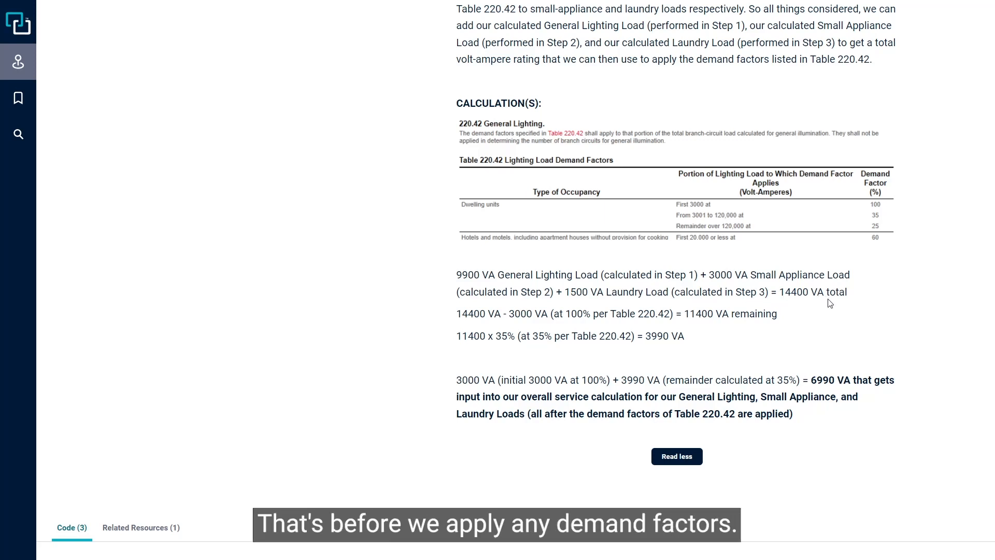
pyautogui.moveTo(501, 325)
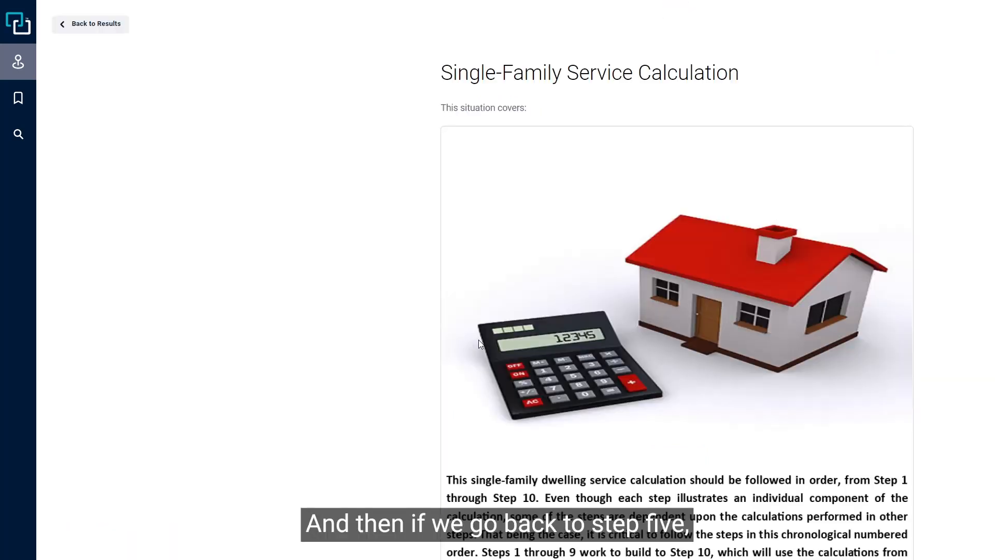
# Expand Step 5, Appliance Fastened-In-Place Load, and scroll to its commentary.
pyautogui.scroll(-3)
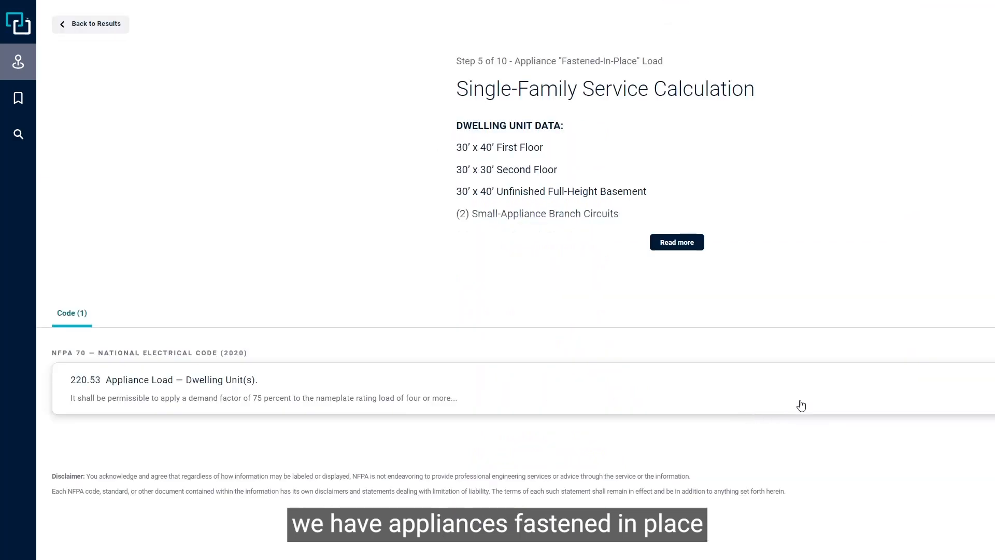
pyautogui.click(676, 241)
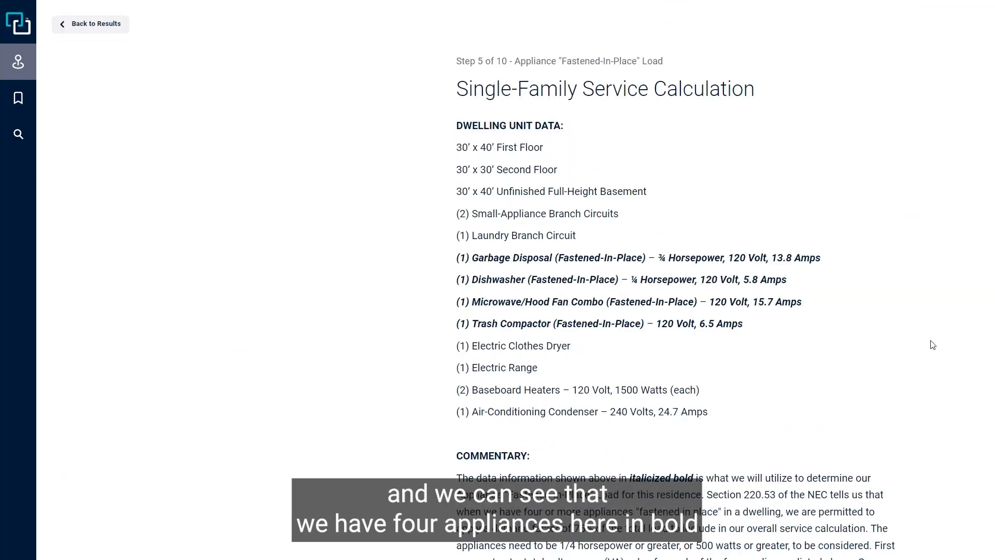
pyautogui.scroll(-3)
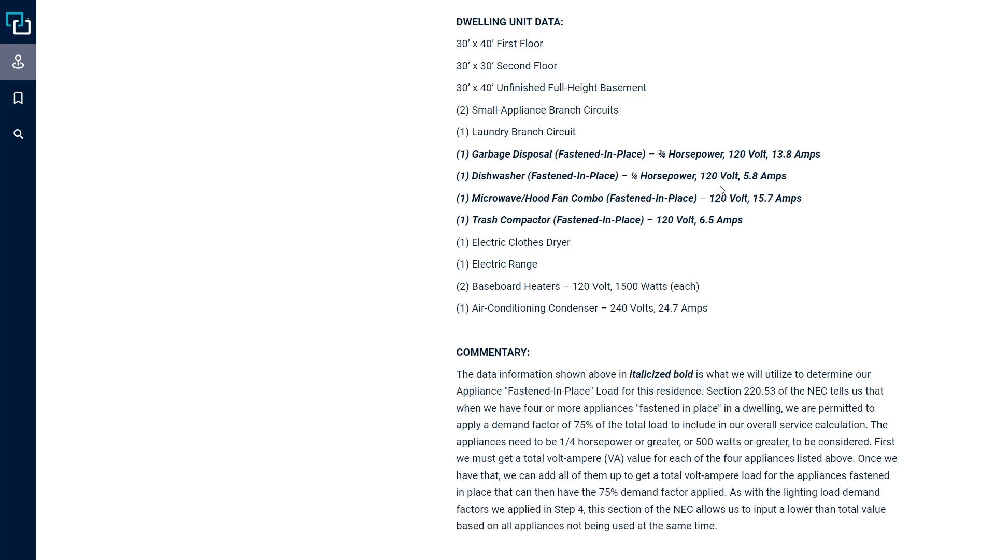
# Scroll through Step 5's Watts Law calculations for the fastened-in-place appliances.
pyautogui.scroll(-3)
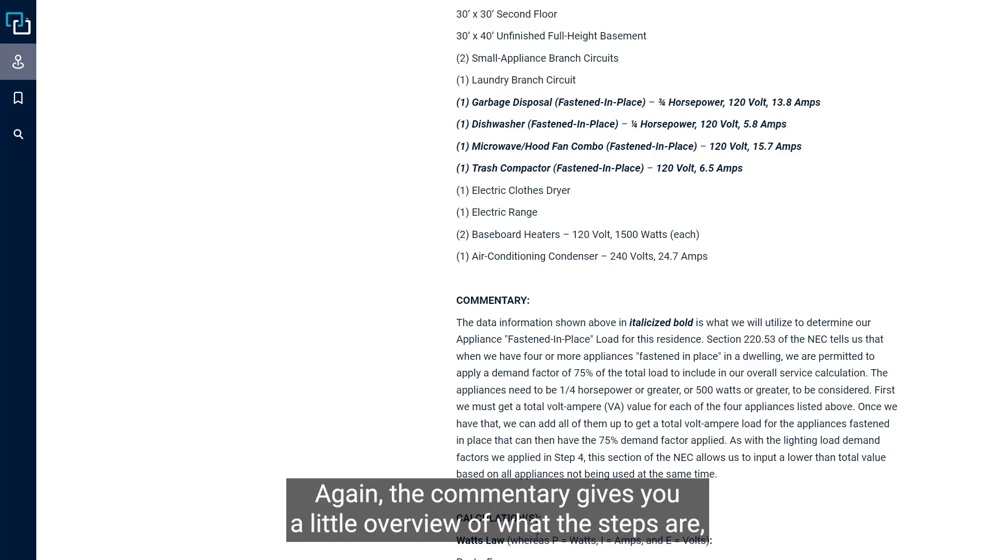
pyautogui.scroll(-3)
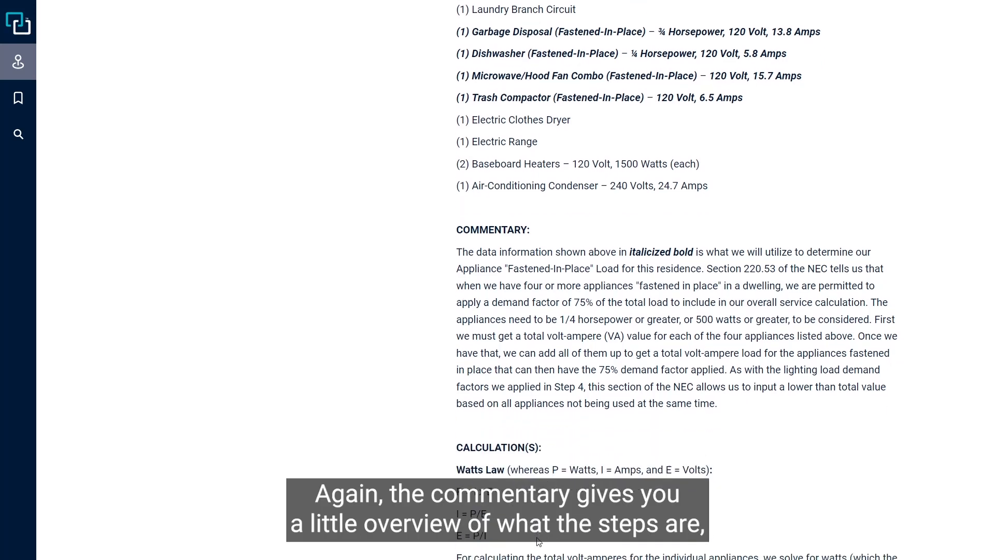
pyautogui.scroll(-3)
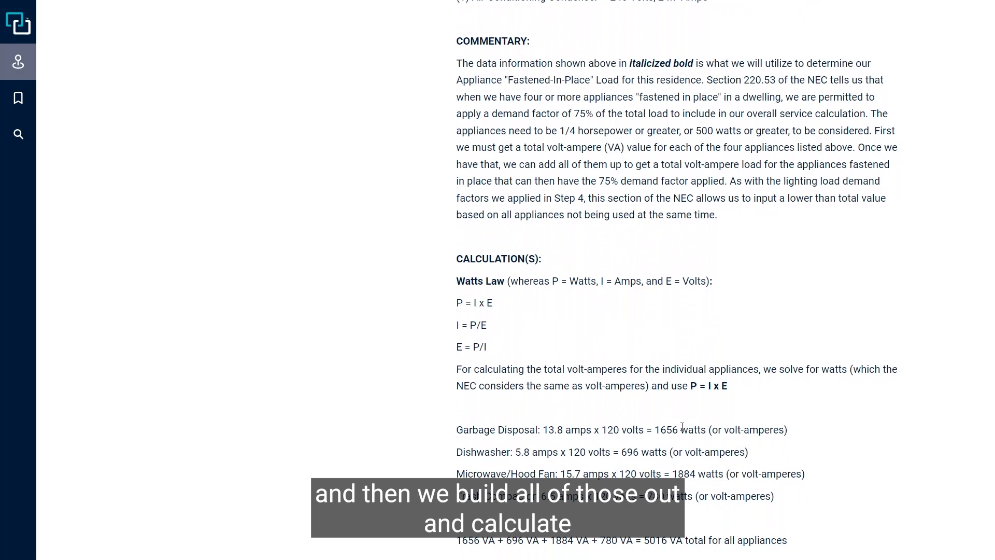
pyautogui.moveTo(623, 516)
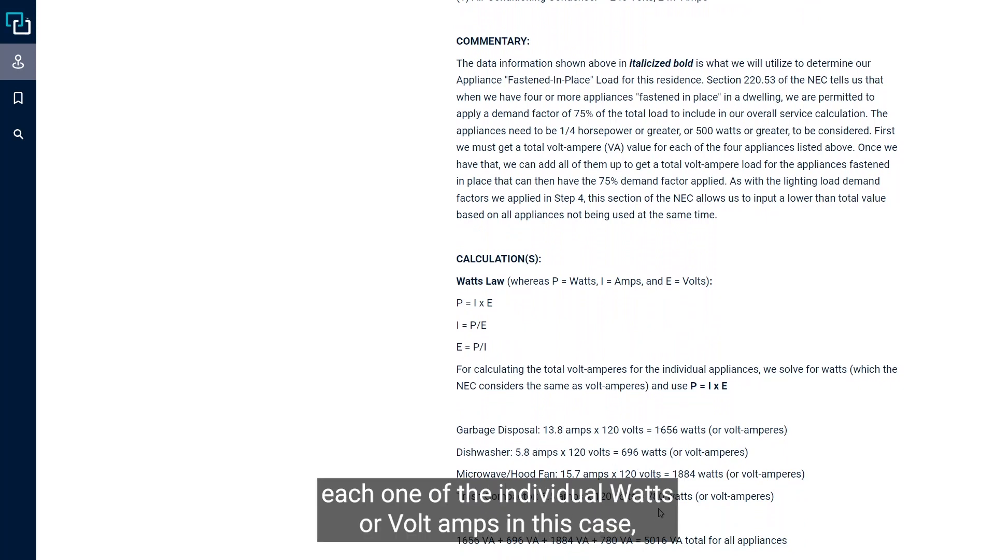
pyautogui.scroll(-3)
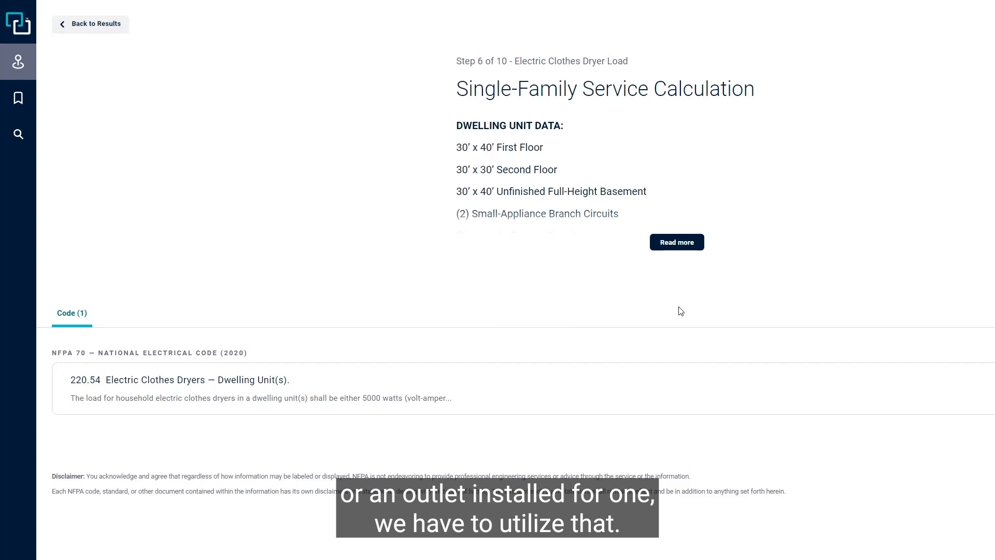
# Expand Step 6 and scroll to the 5000 VA electric dryer load calculation.
pyautogui.click(677, 242)
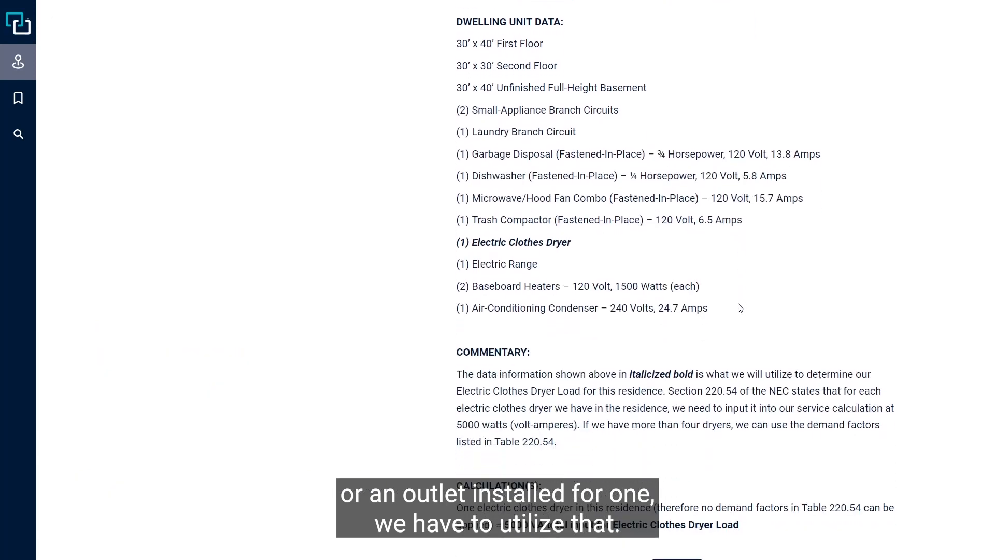
pyautogui.scroll(-3)
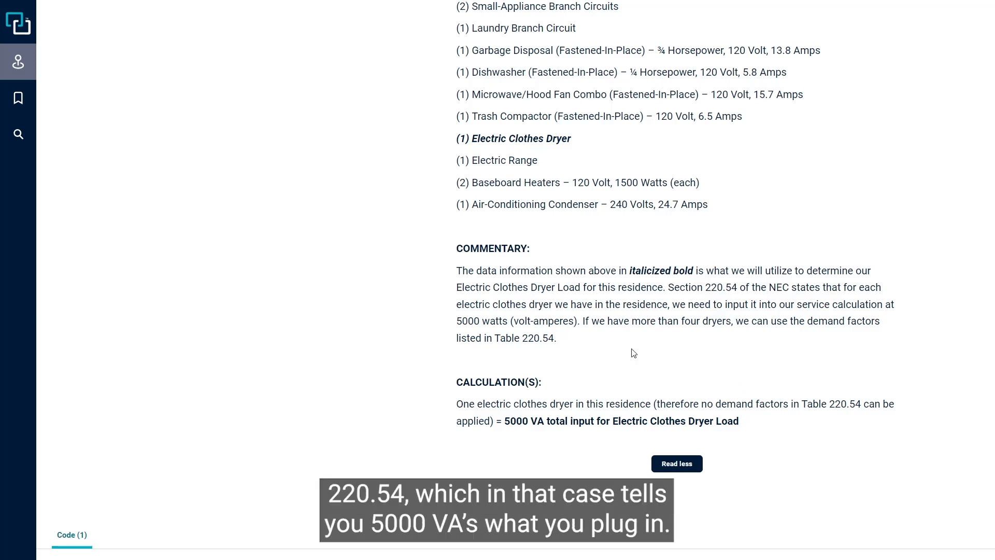
pyautogui.moveTo(685, 442)
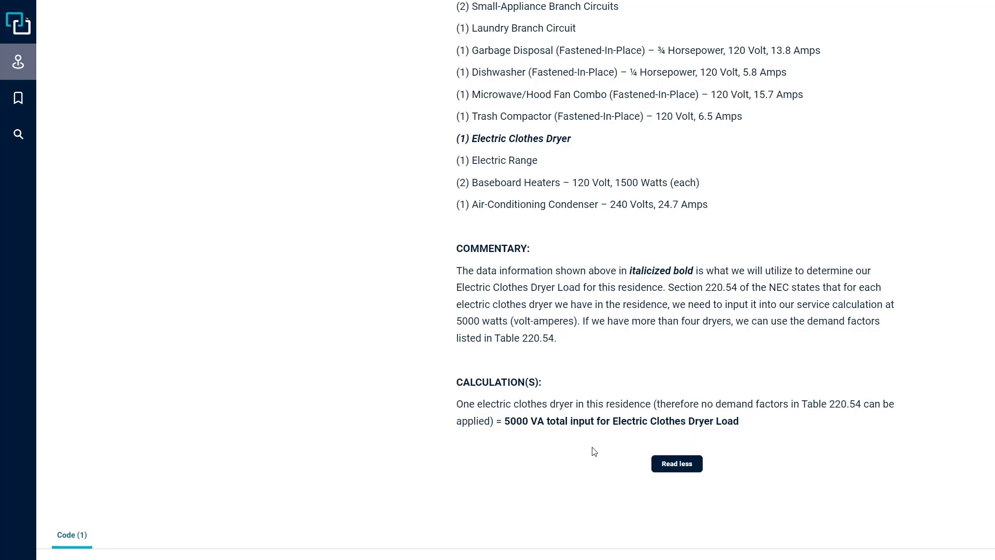
# Return to the step list, then expand Step 7, Electric Range Load, down to Table 220.55 demand factors.
pyautogui.click(676, 463)
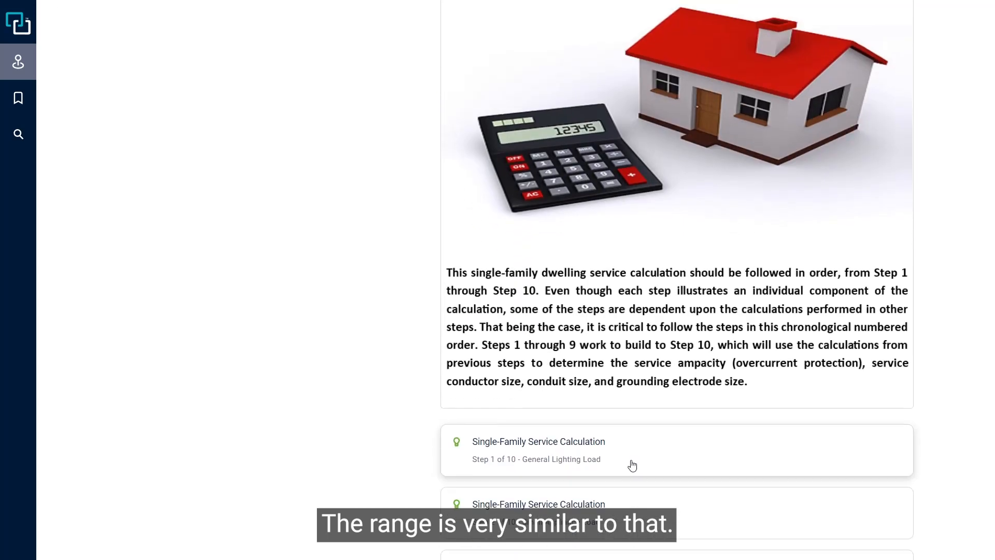
pyautogui.scroll(-3)
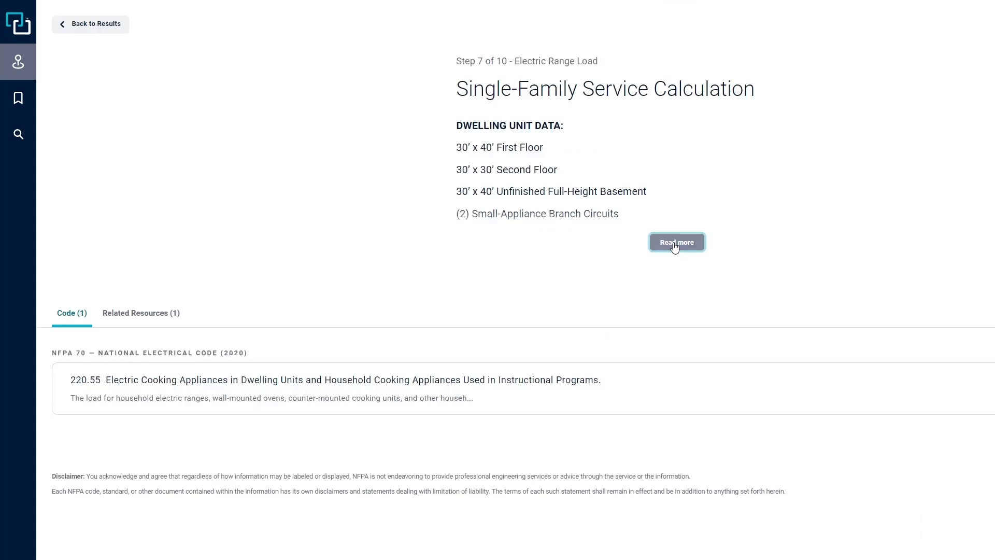
pyautogui.click(676, 241)
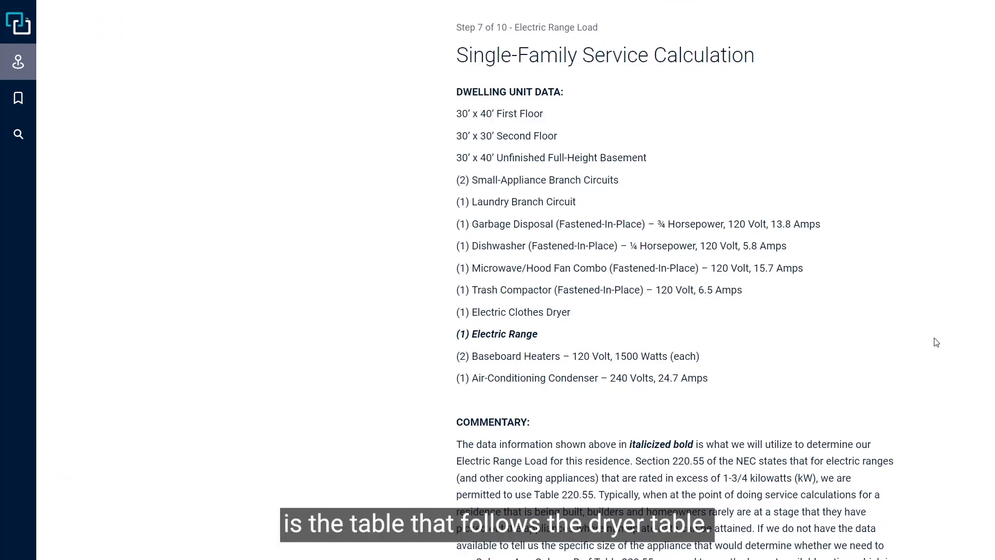
pyautogui.scroll(-3)
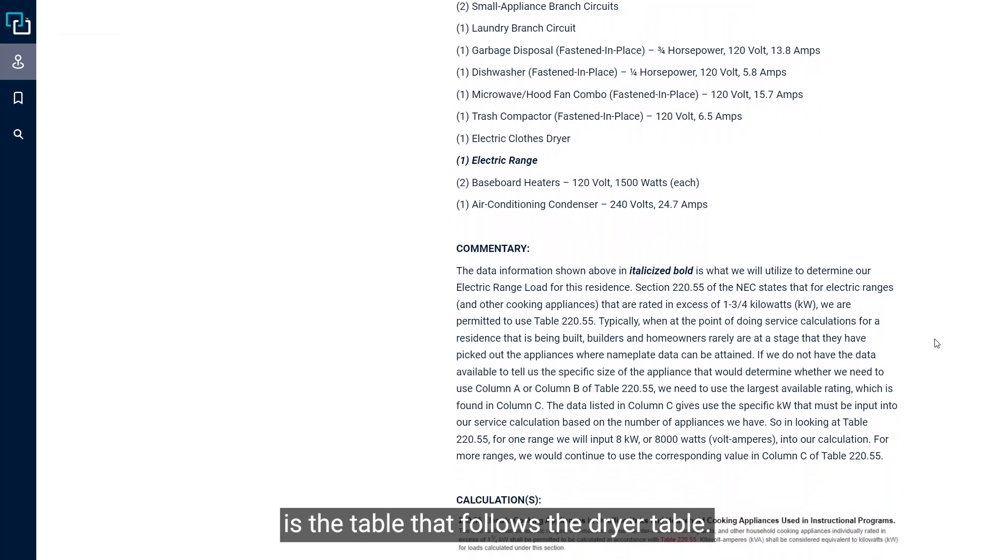
pyautogui.scroll(-3)
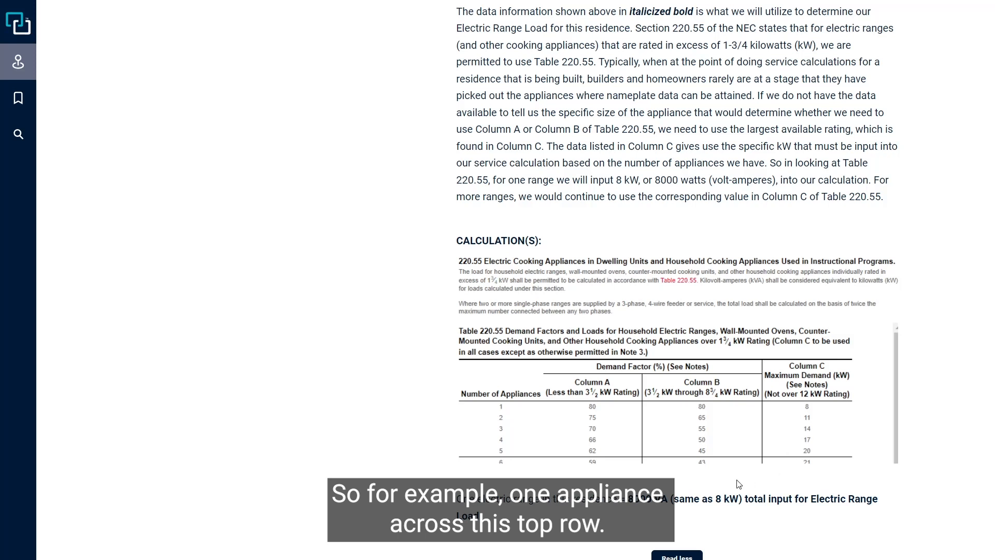
pyautogui.moveTo(501, 412)
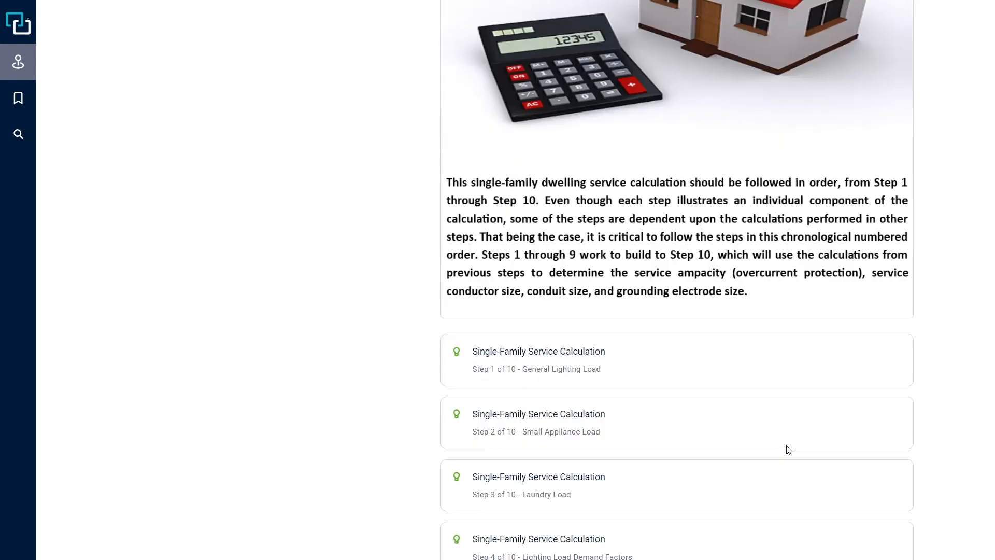
pyautogui.scroll(-3)
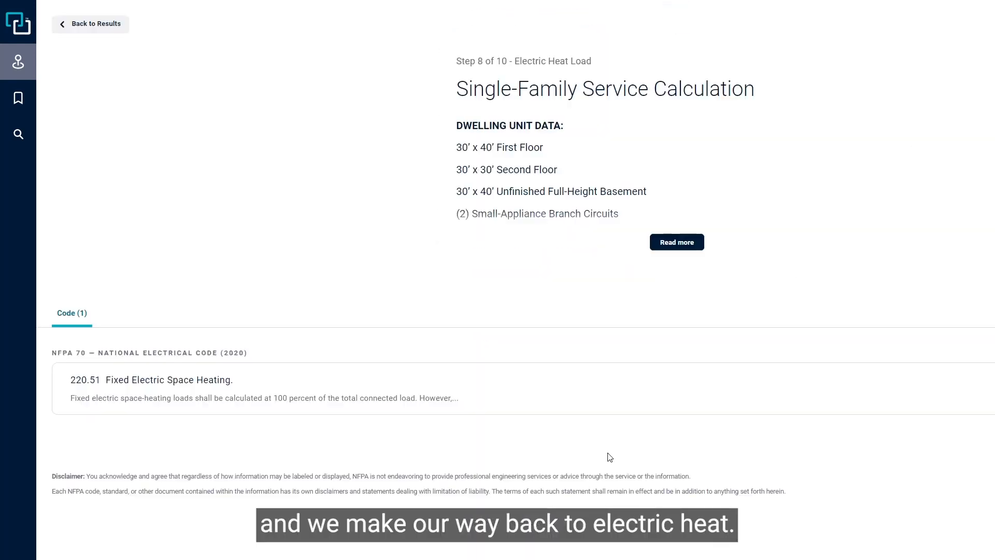
pyautogui.click(676, 241)
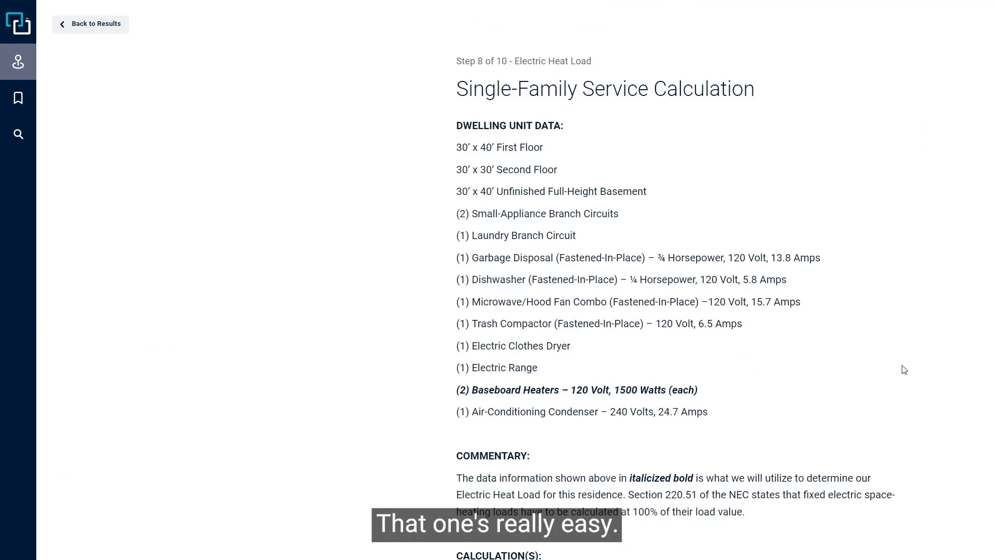
pyautogui.scroll(-3)
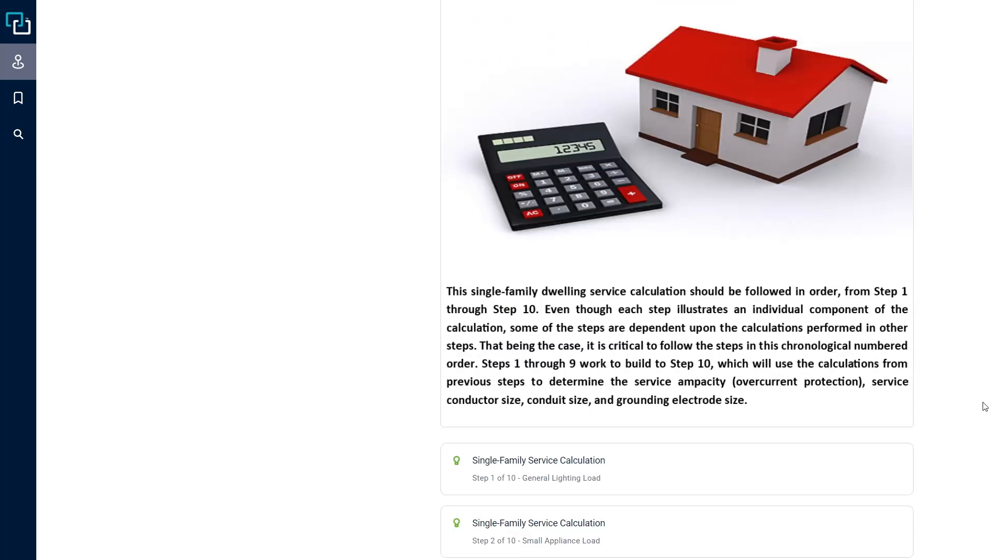
pyautogui.scroll(-3)
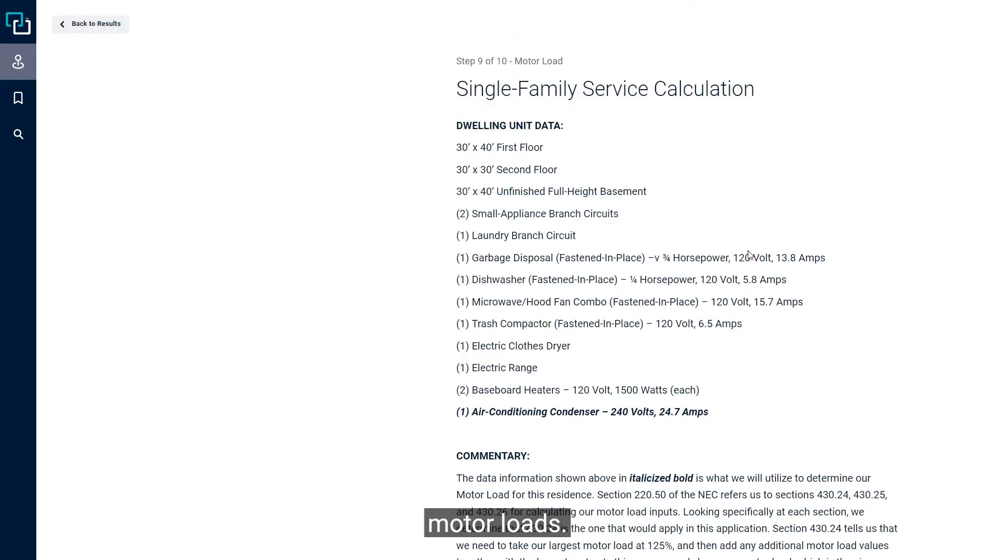
pyautogui.scroll(-3)
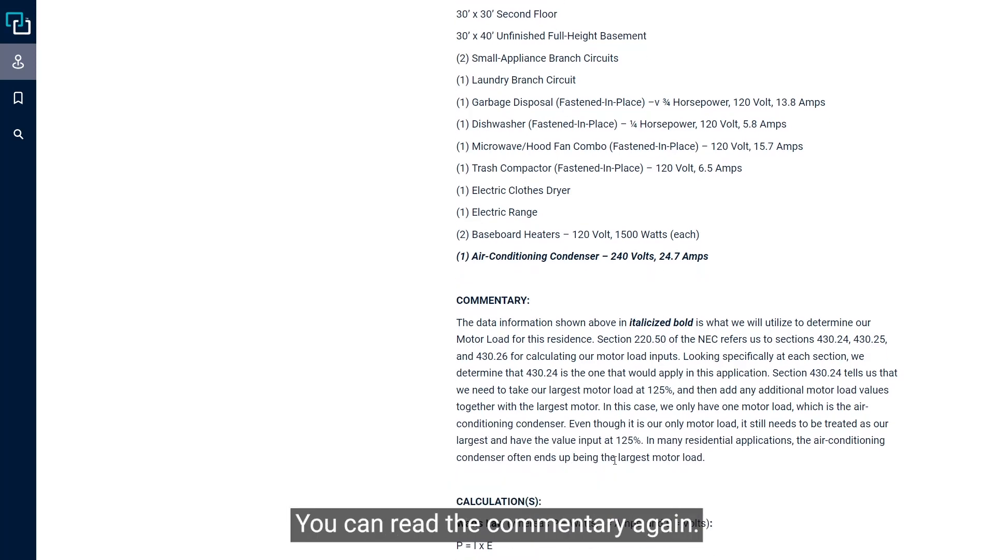
pyautogui.scroll(-3)
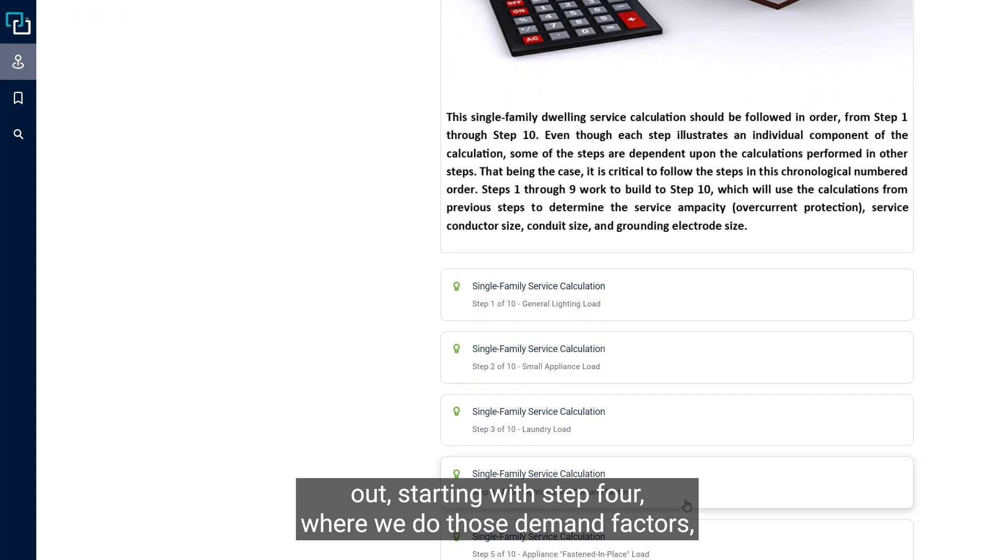
# Scroll to Step 10 of 10 and expand its full data and calculations via Read more.
pyautogui.scroll(-3)
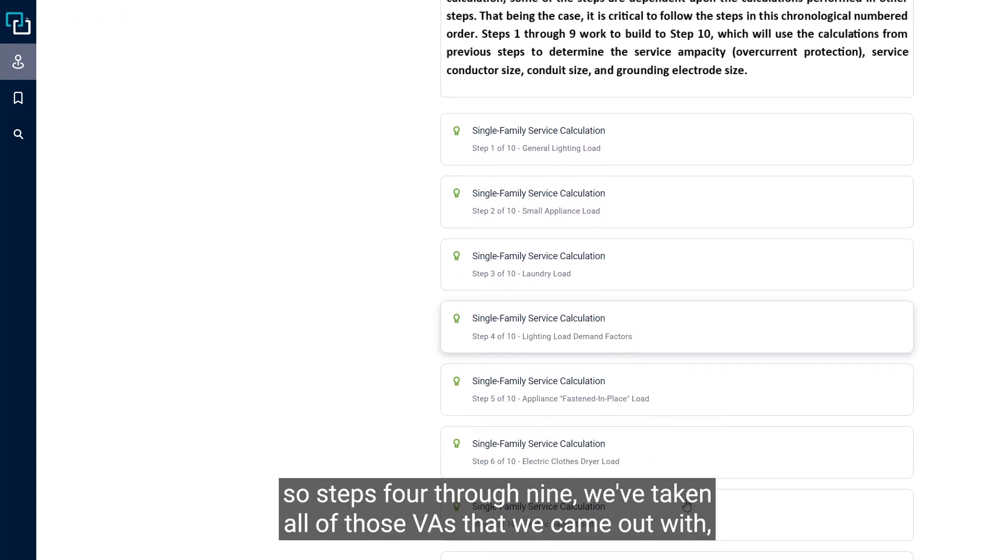
pyautogui.scroll(-3)
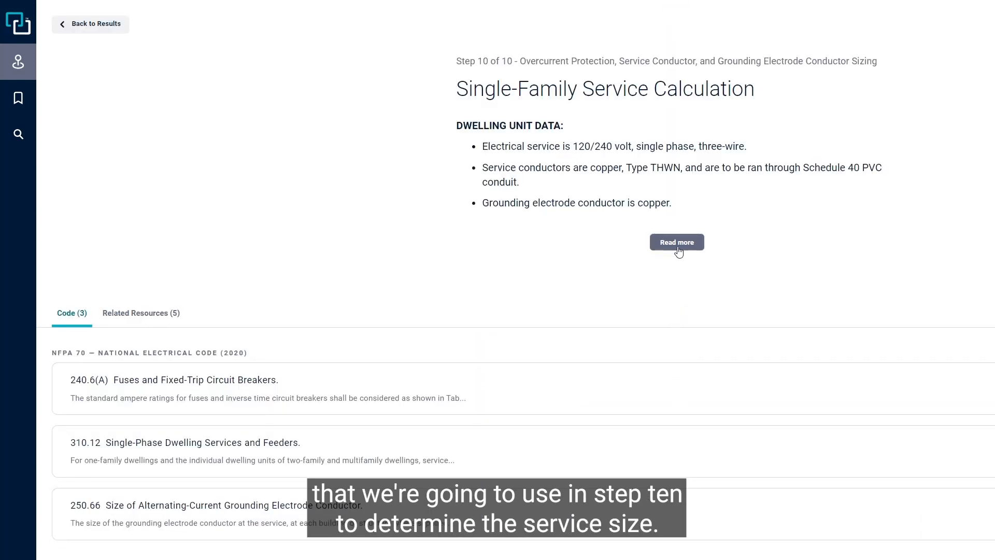
pyautogui.click(677, 241)
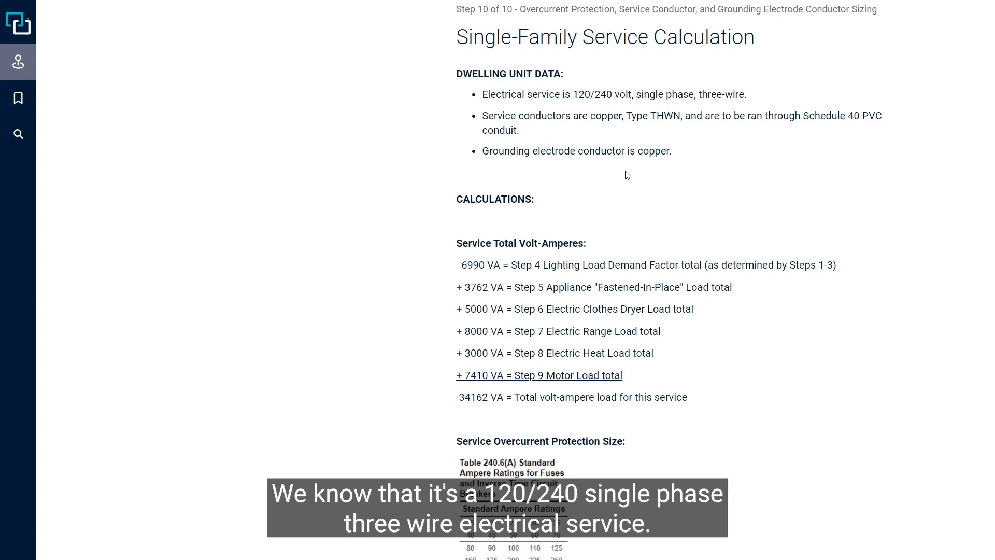
pyautogui.moveTo(675, 196)
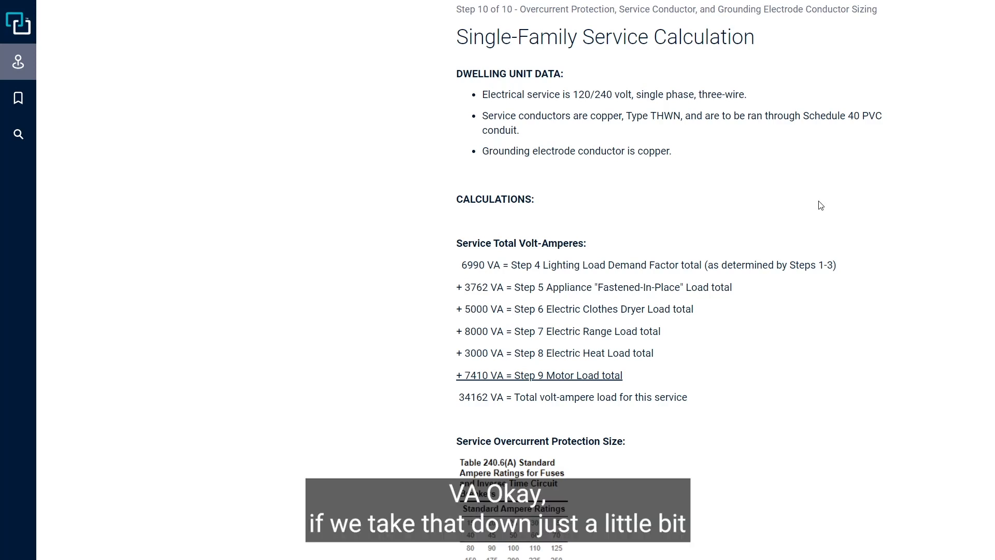
# Scroll to the Service Overcurrent Protection Size section showing 142.35 amps and Table 240.6(A).
pyautogui.scroll(-3)
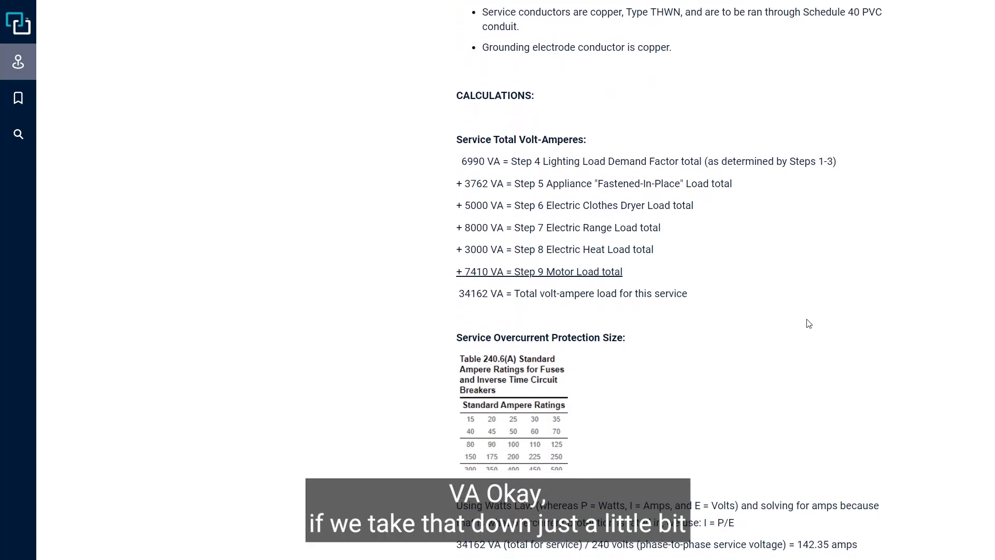
pyautogui.scroll(-3)
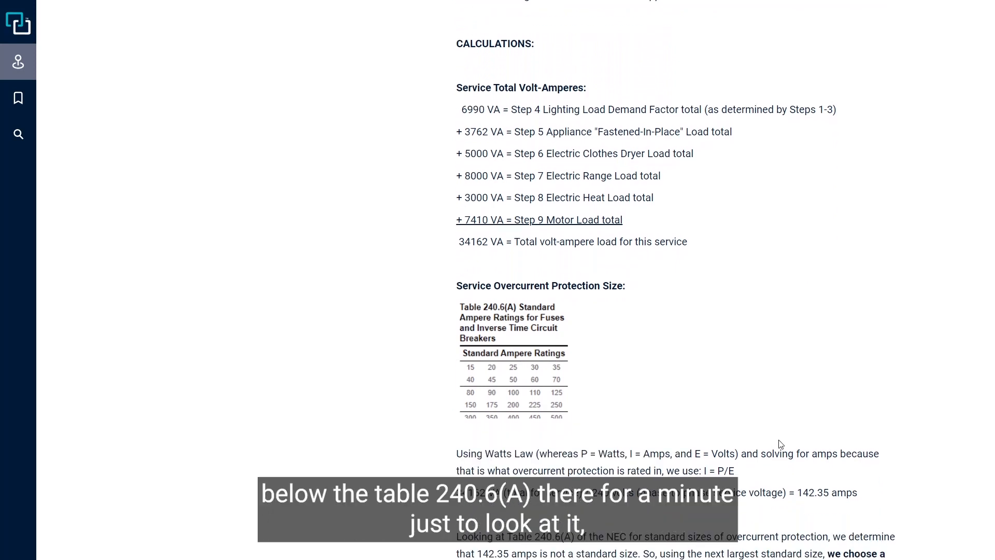
pyautogui.scroll(-3)
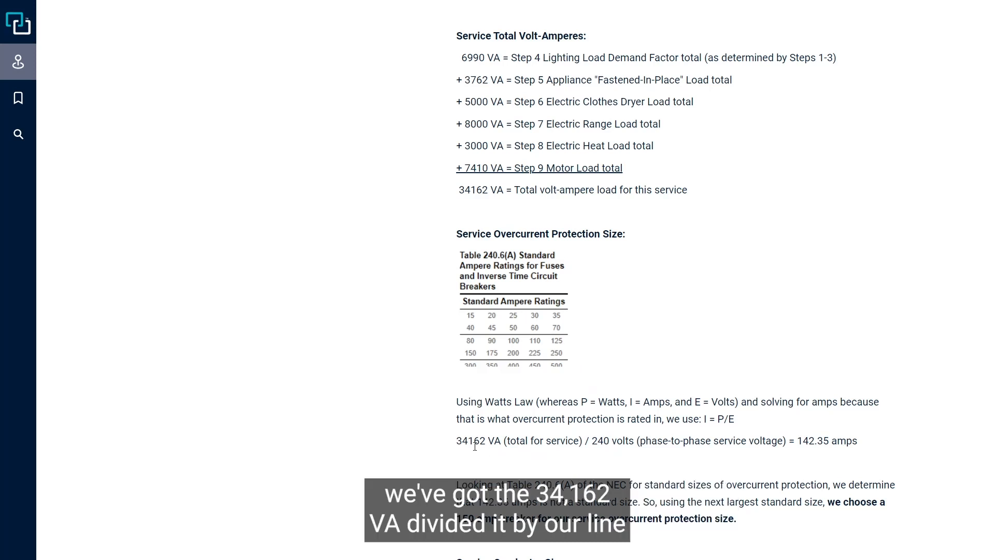
pyautogui.moveTo(523, 453)
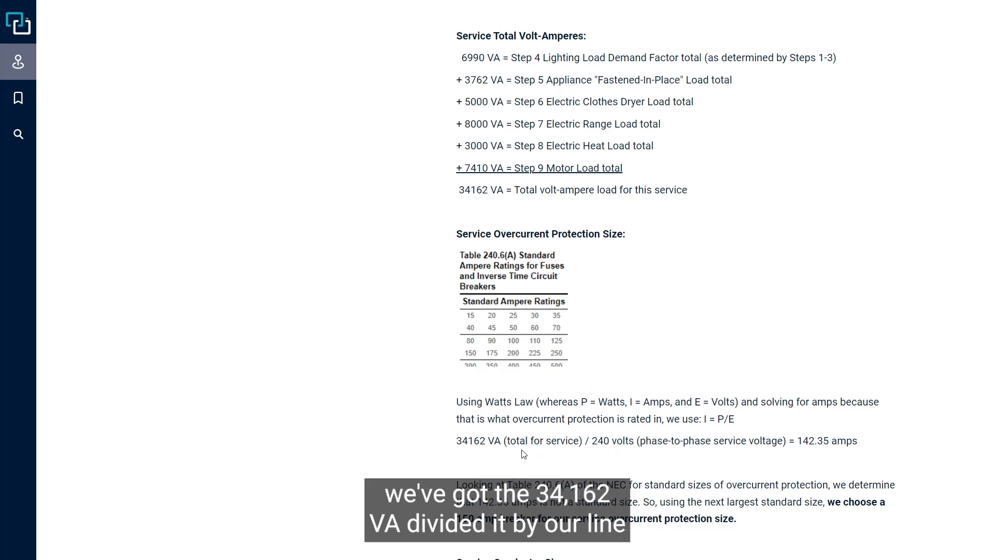
pyautogui.moveTo(623, 456)
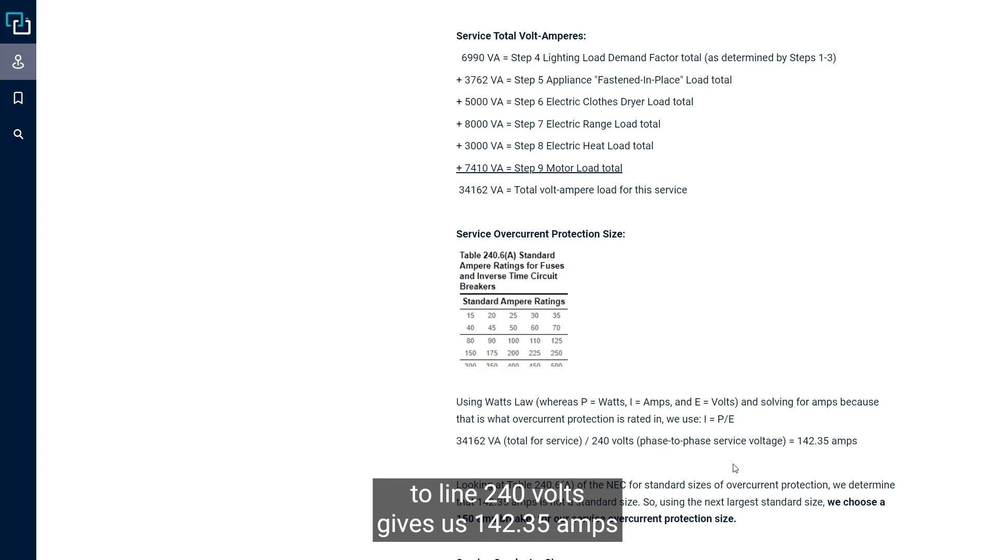
pyautogui.moveTo(832, 453)
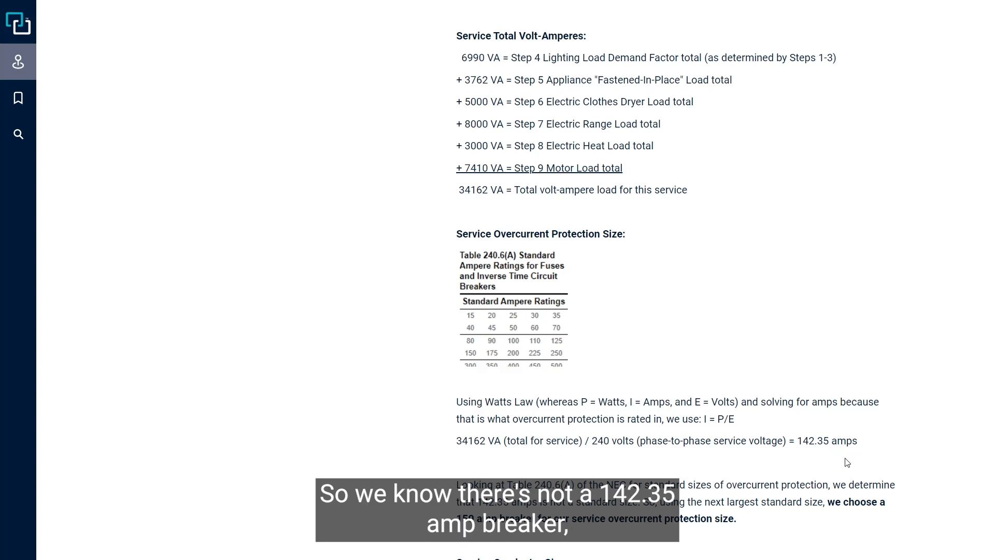
pyautogui.moveTo(823, 455)
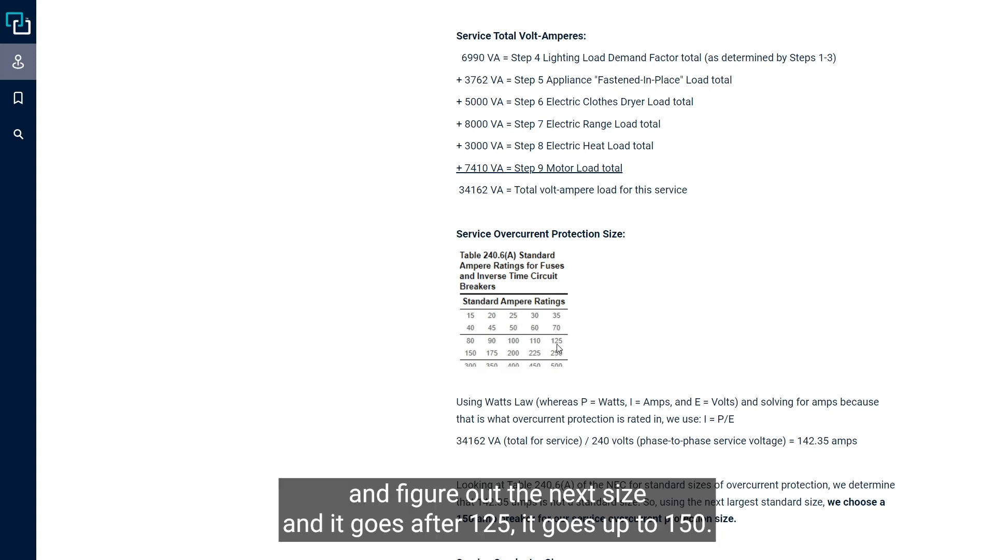
pyautogui.moveTo(667, 376)
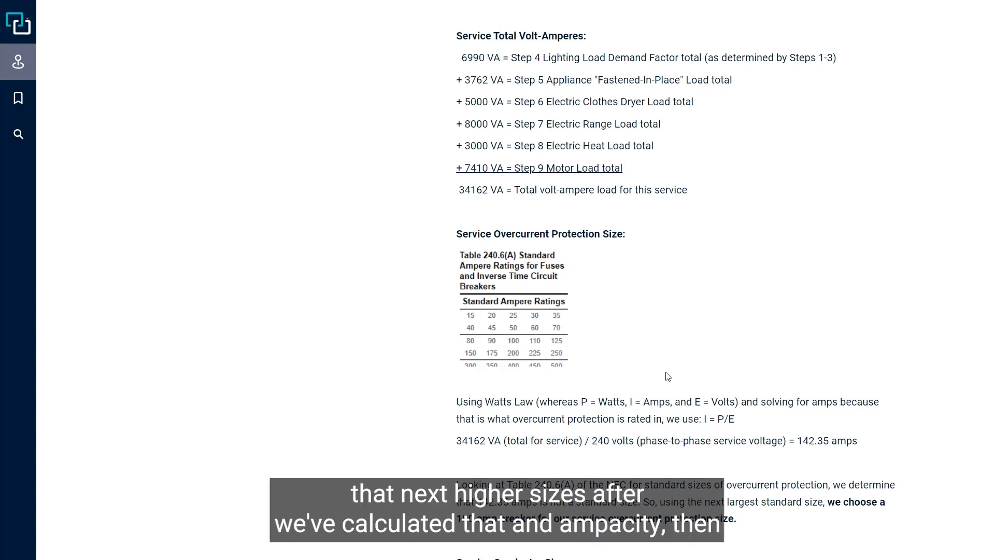
pyautogui.moveTo(672, 378)
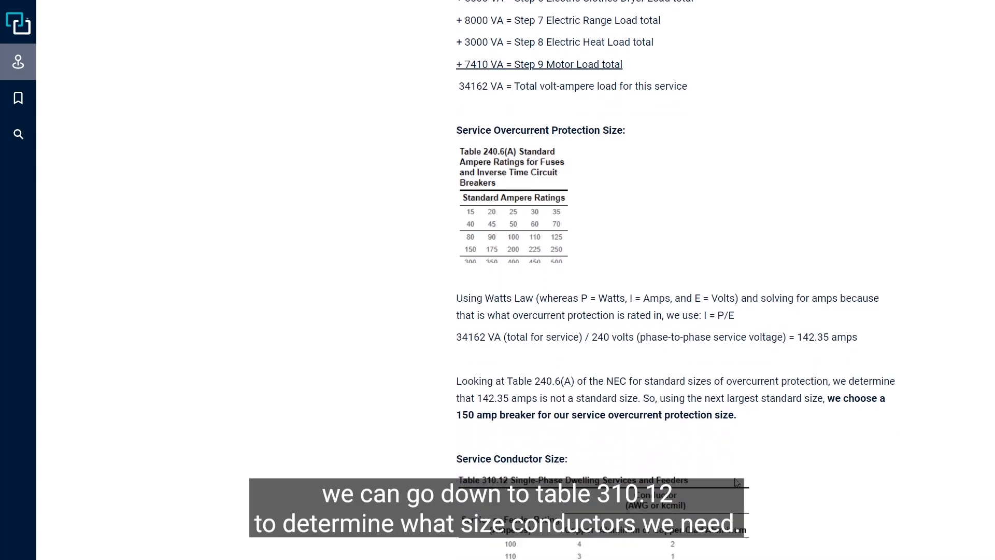
pyautogui.moveTo(765, 536)
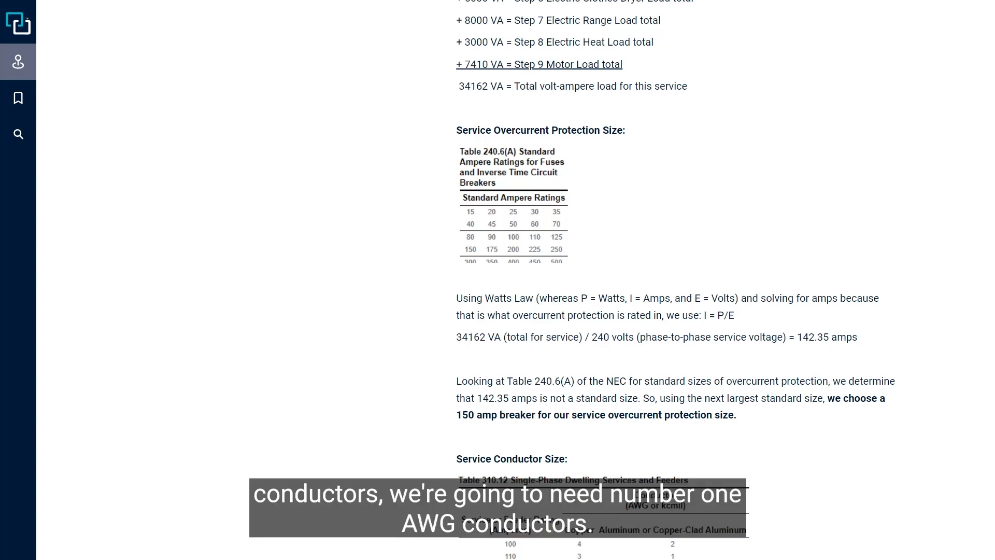
# Scroll through Table 310.12 to the 1 AWG copper result and conduit sizing Table C.11.
pyautogui.scroll(-3)
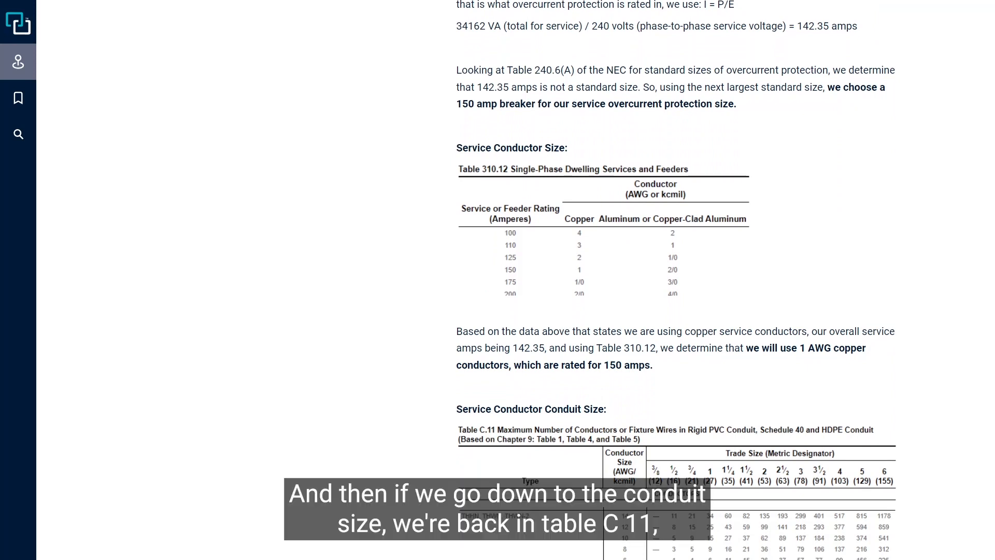
pyautogui.scroll(-3)
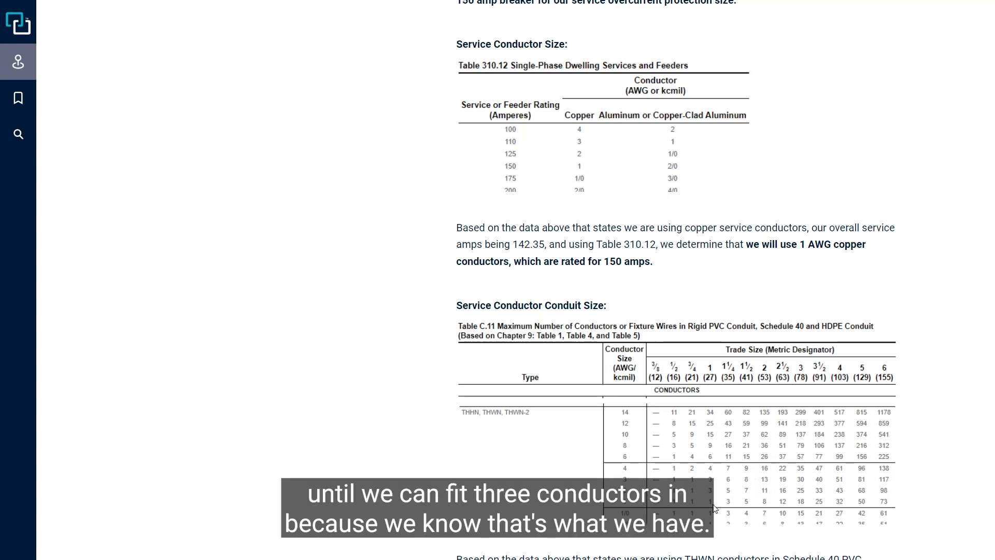
pyautogui.moveTo(730, 504)
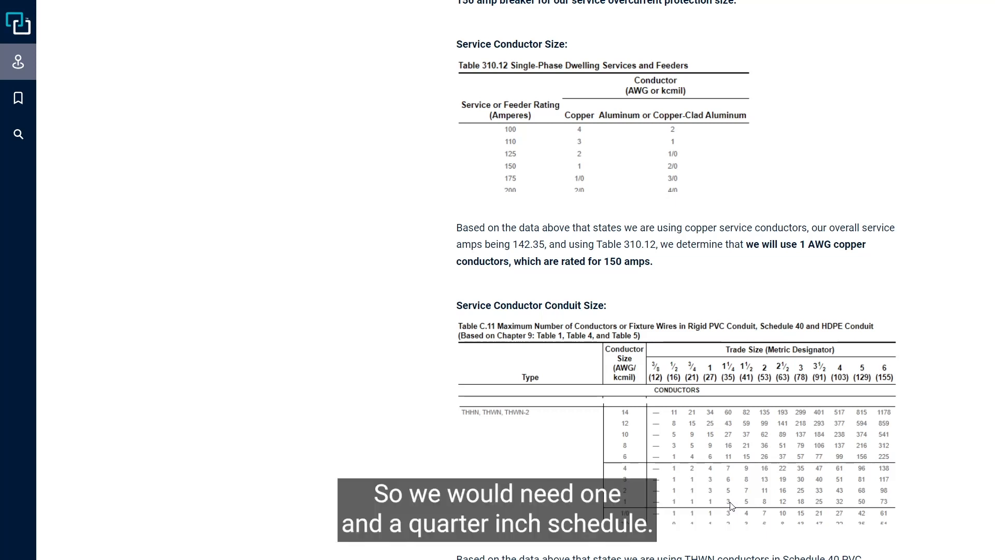
pyautogui.scroll(-3)
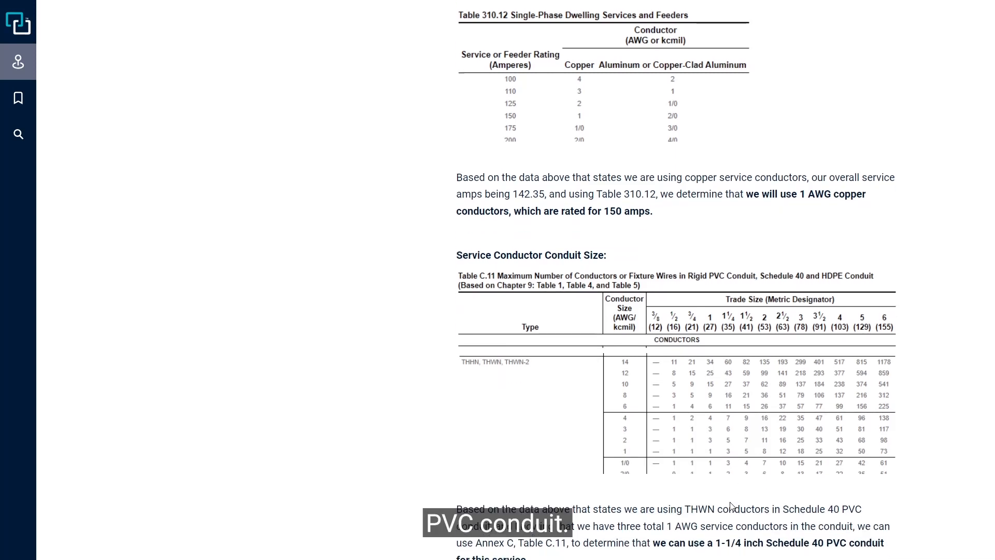
# Scroll to the Service Grounding Electrode Conductor Size section with Table 250.66.
pyautogui.scroll(-3)
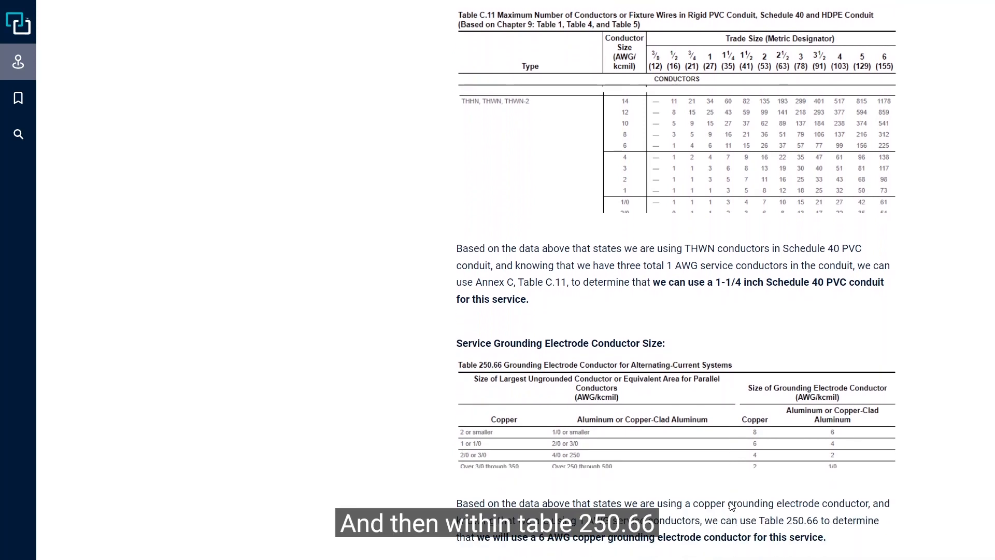
pyautogui.moveTo(776, 559)
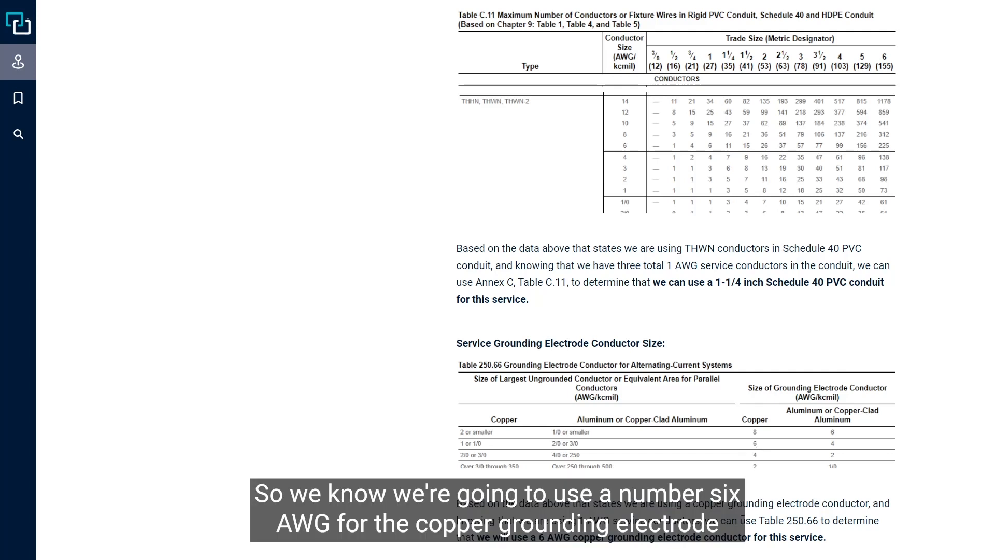
pyautogui.moveTo(588, 550)
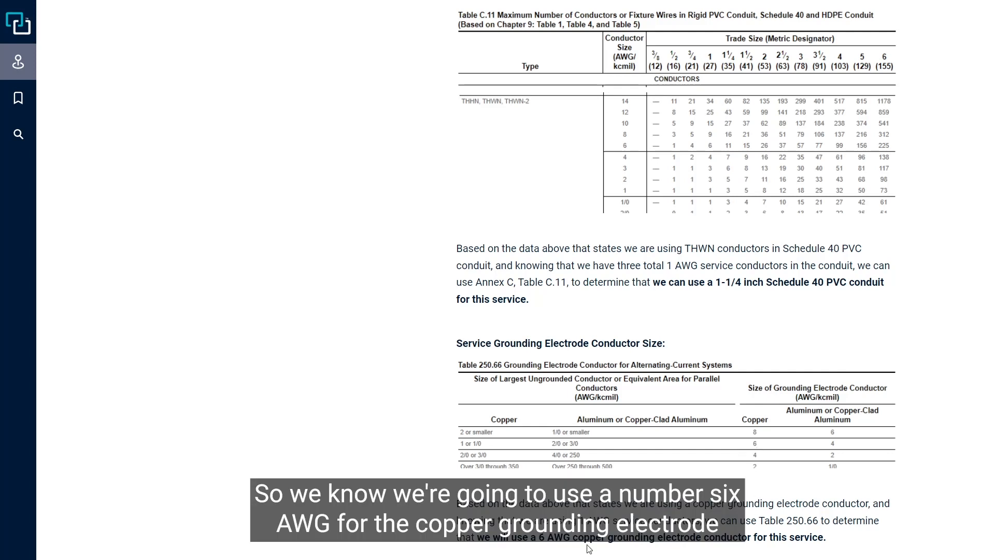